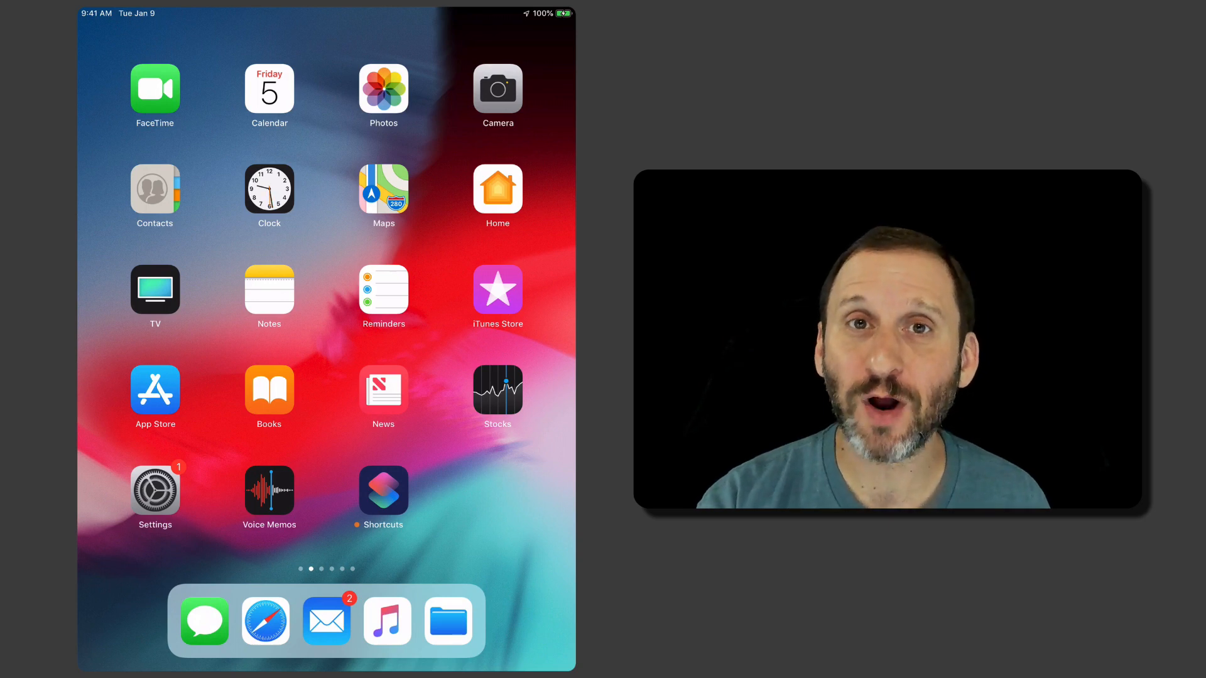
Create a new Untitled Shortcut in the Shortcuts app and open it in the editor
click(383, 489)
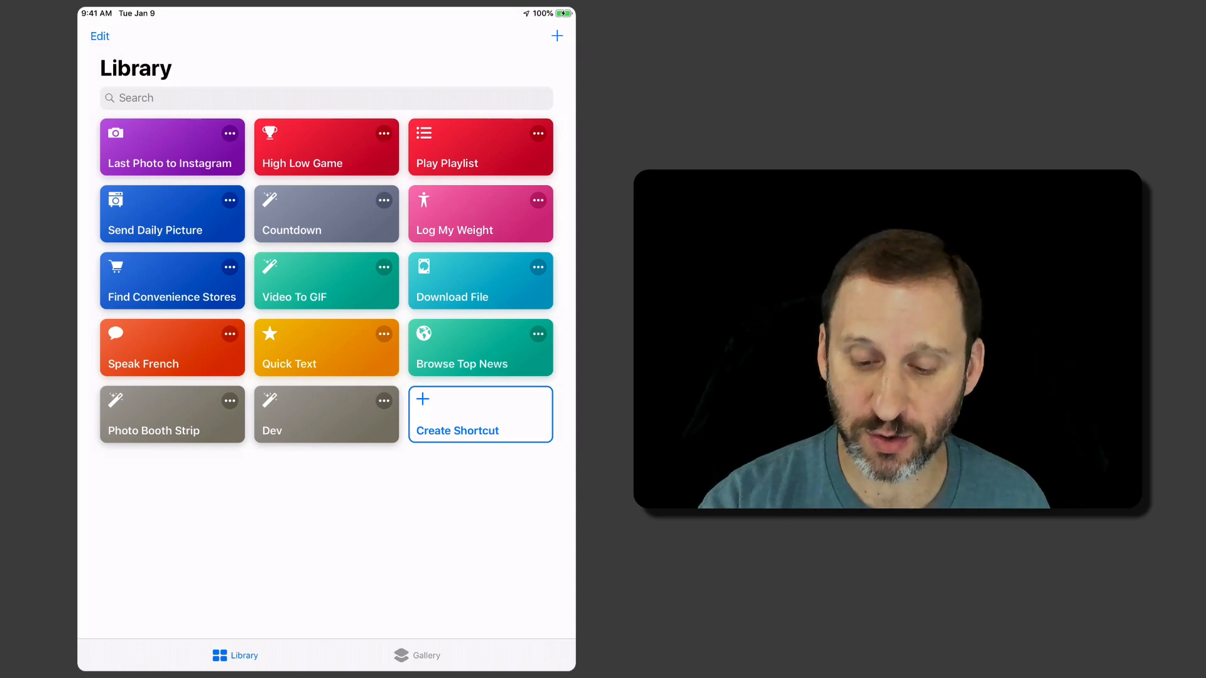
click(480, 414)
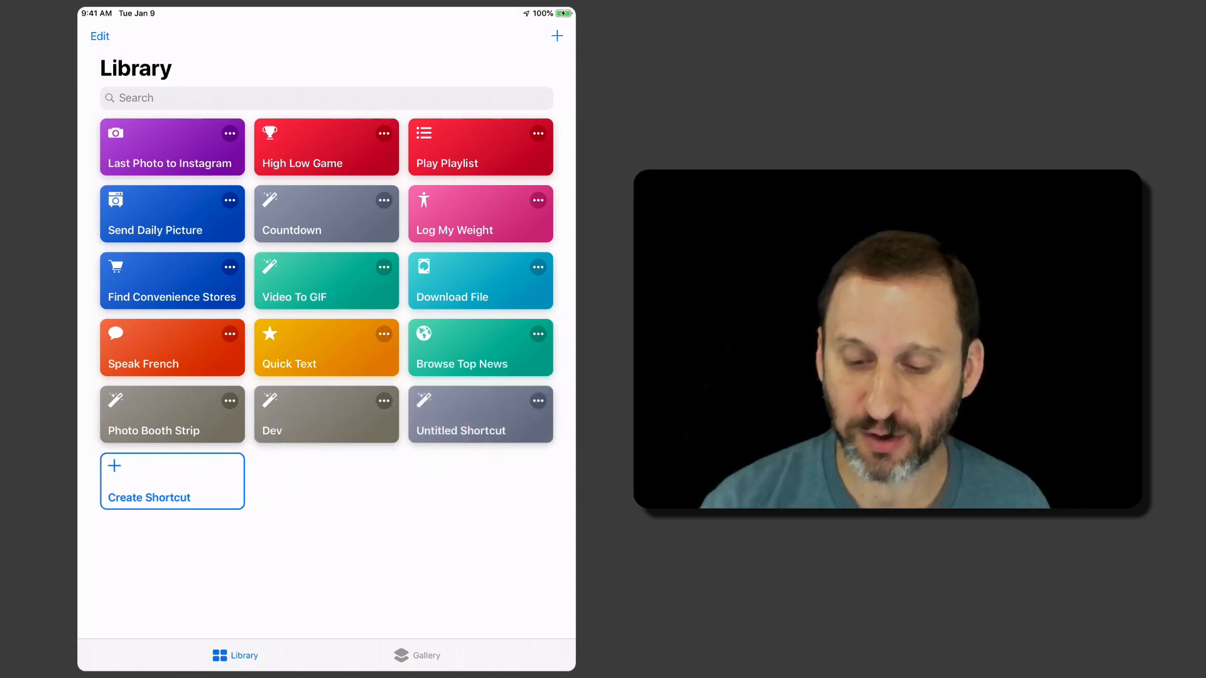
click(480, 414)
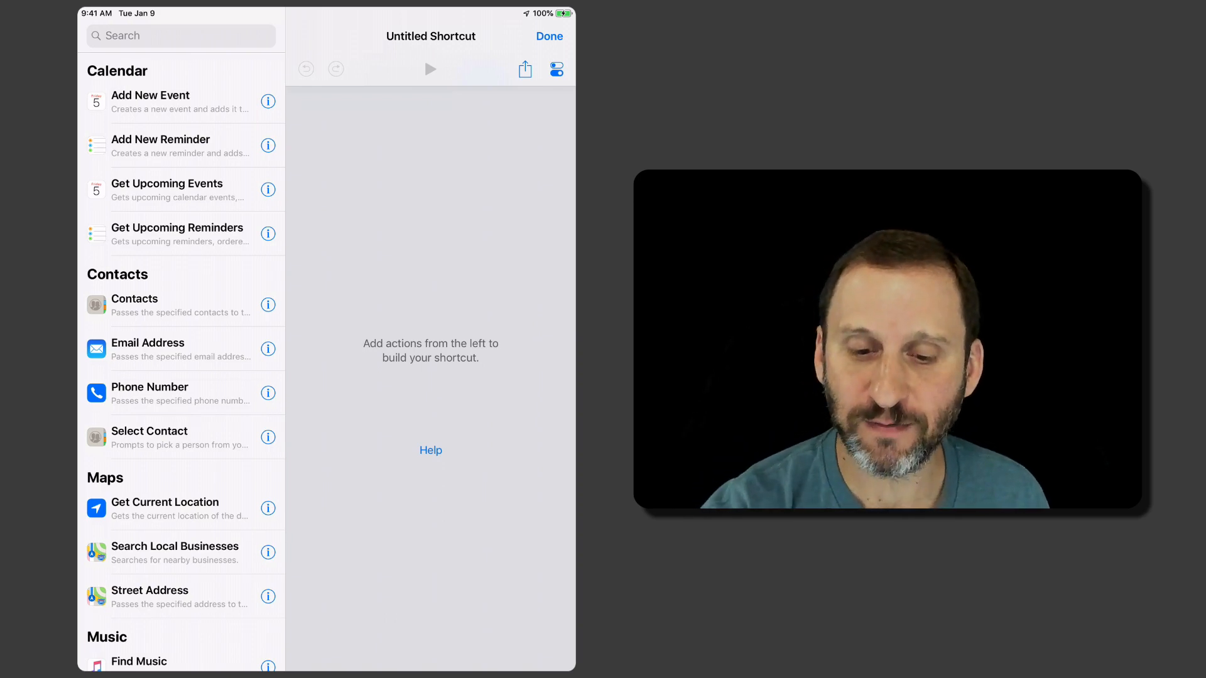
Add a Text action reading 'Ask me a yes or no question'
click(176, 36)
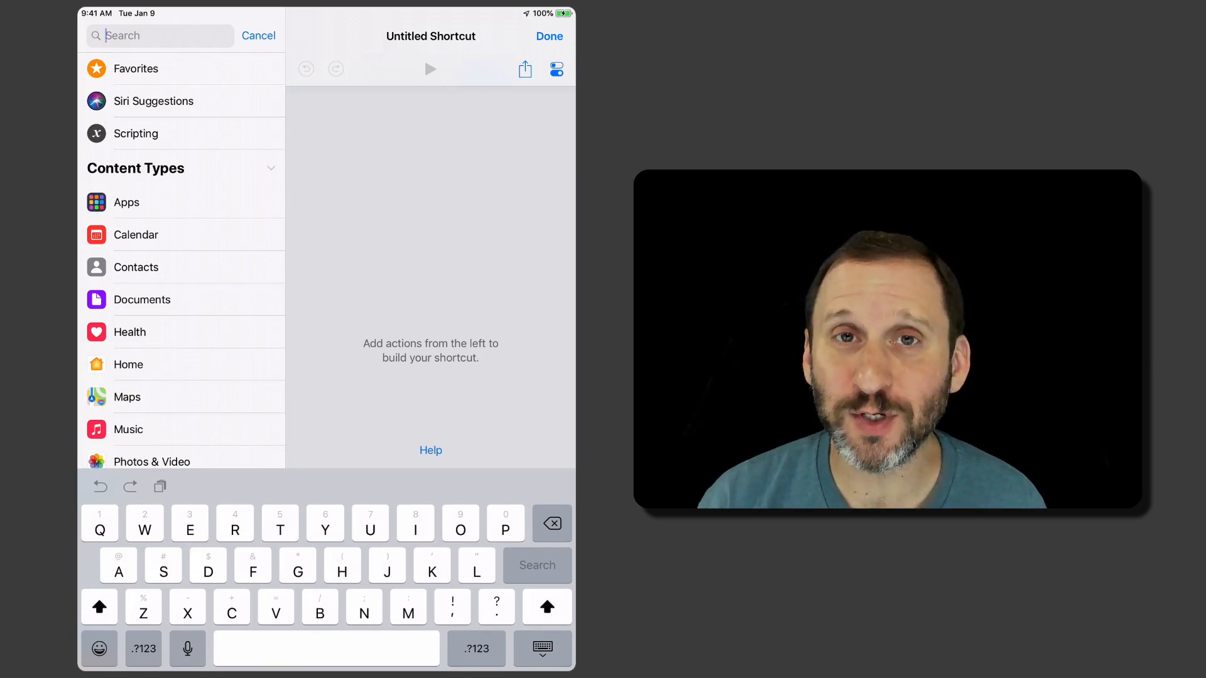
text(T)
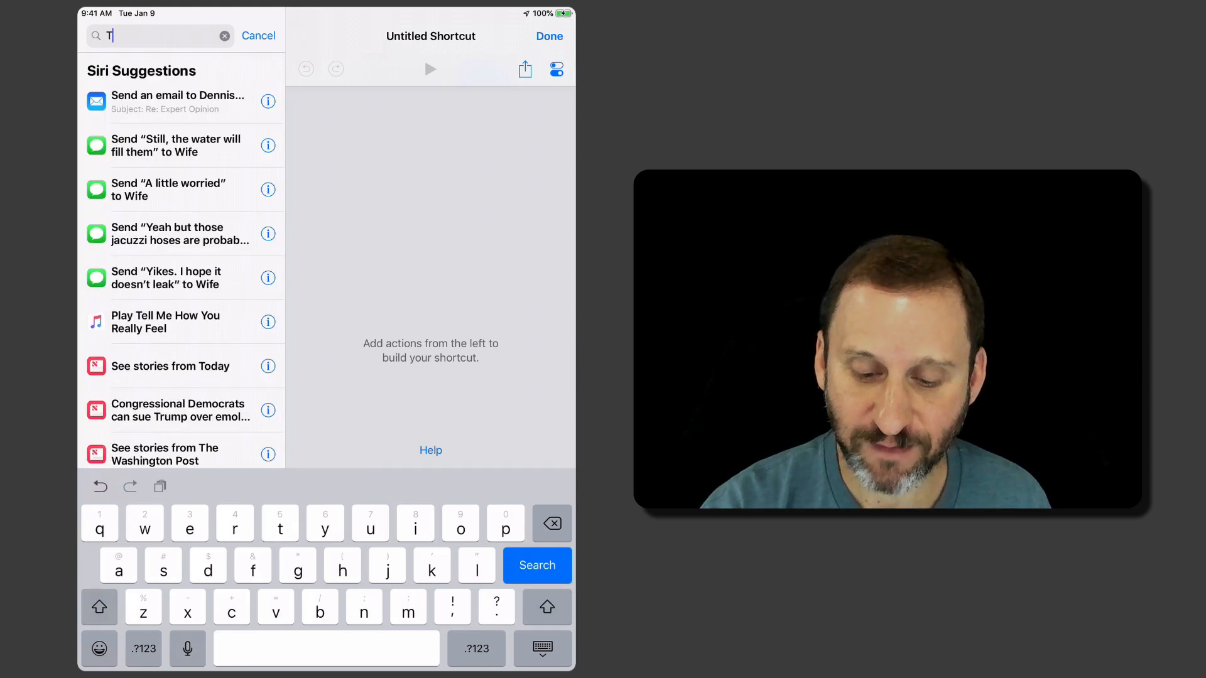
text(ext)
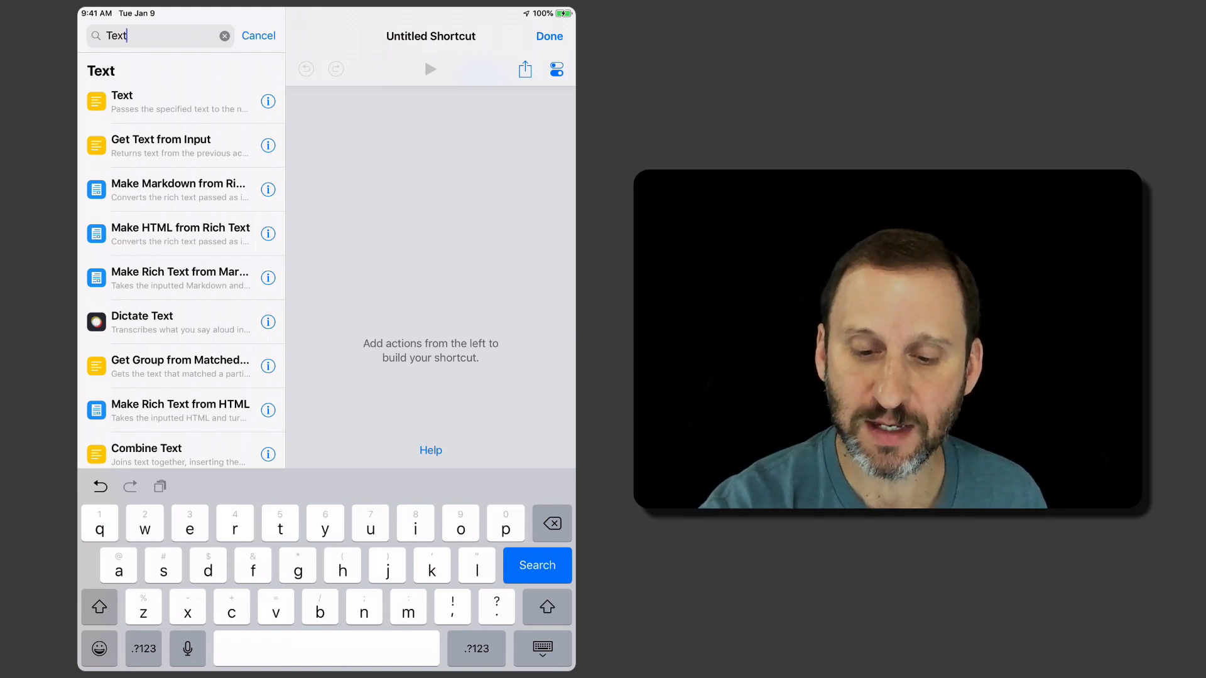
click(149, 101)
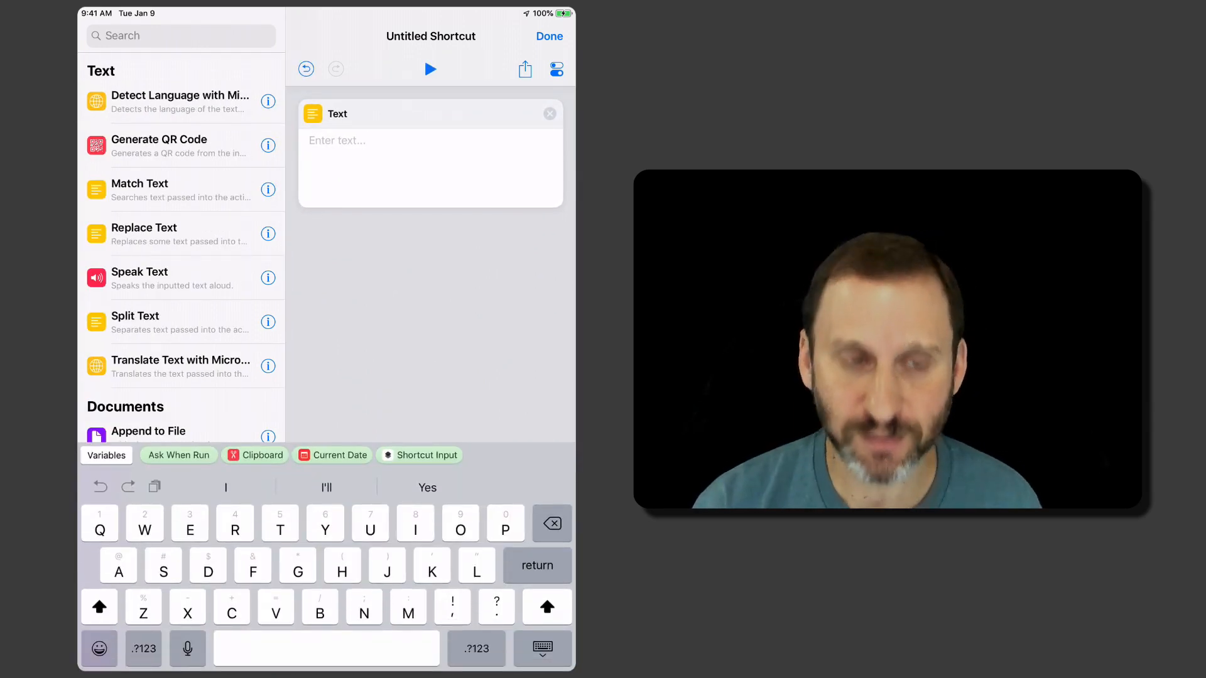
text(Ask me a yes or no)
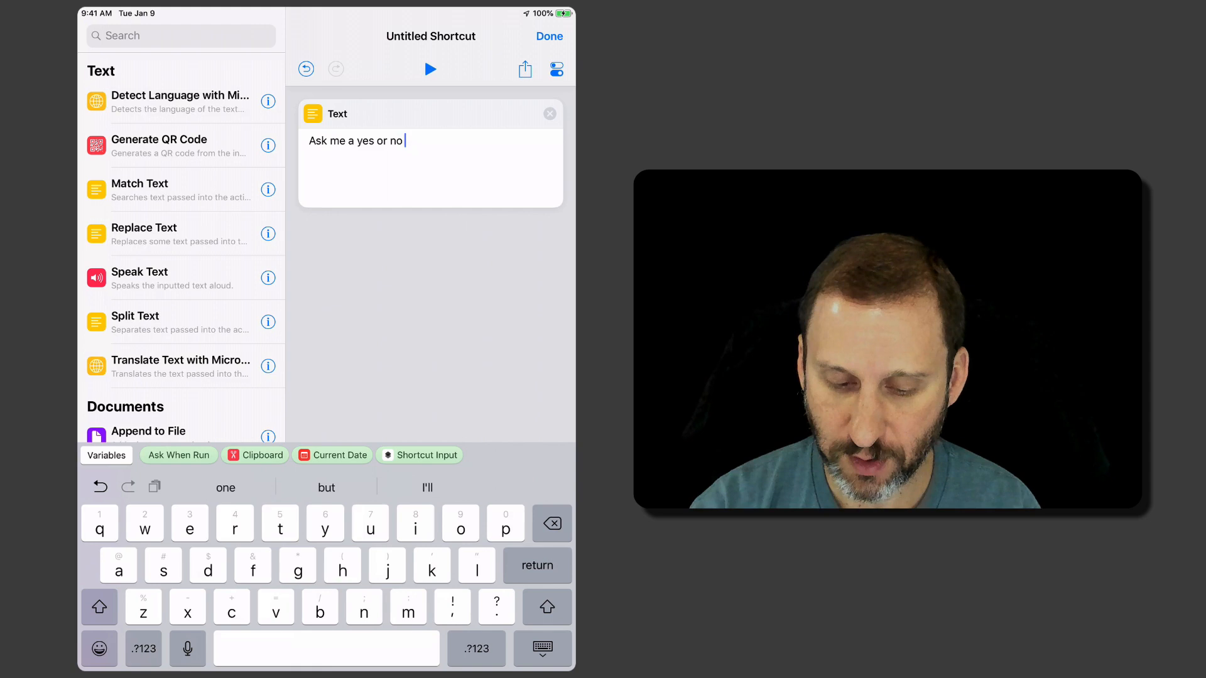
text(question)
click(181, 36)
text(Speak)
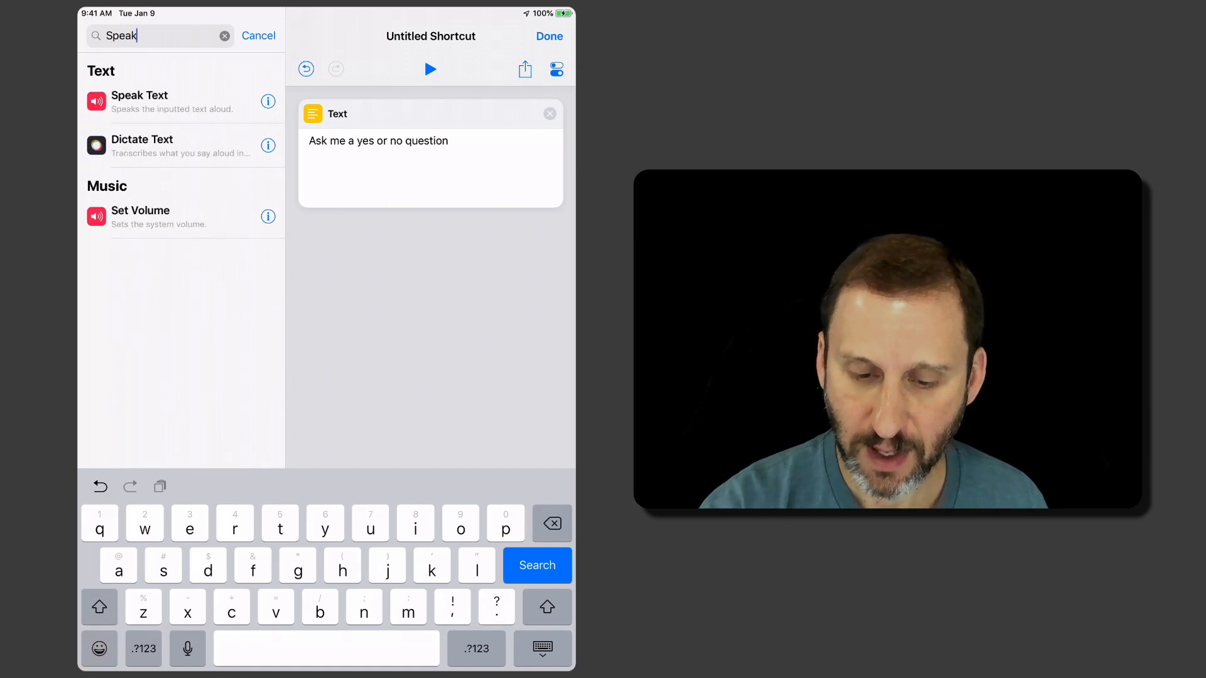
Add Speak Text below the Text step and test-run the shortcut
click(139, 95)
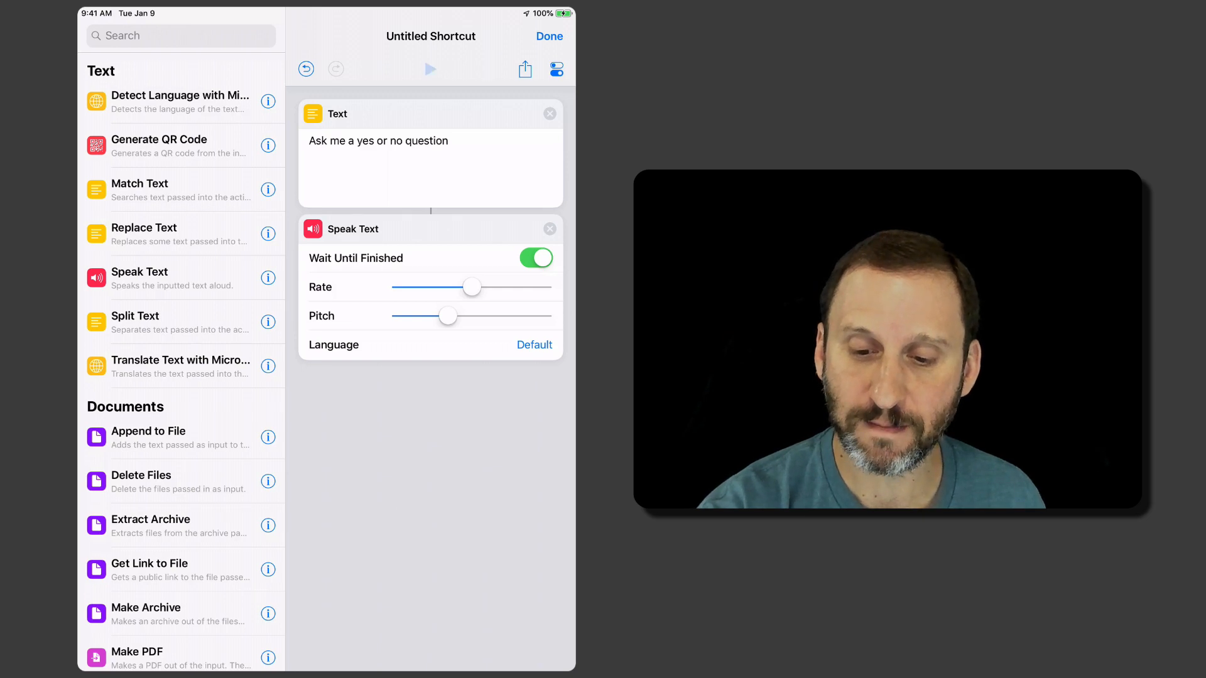
click(429, 69)
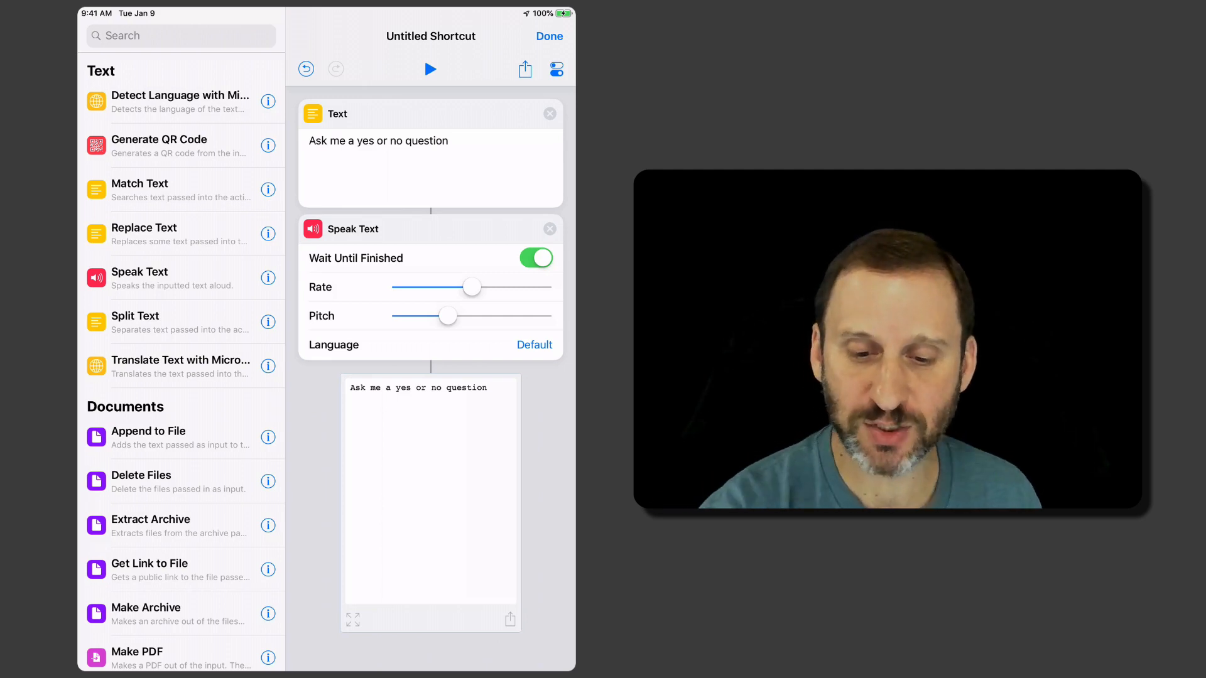
Add Dictate Text below Speak Text, in English (United States), stopping after a pause
text(D)
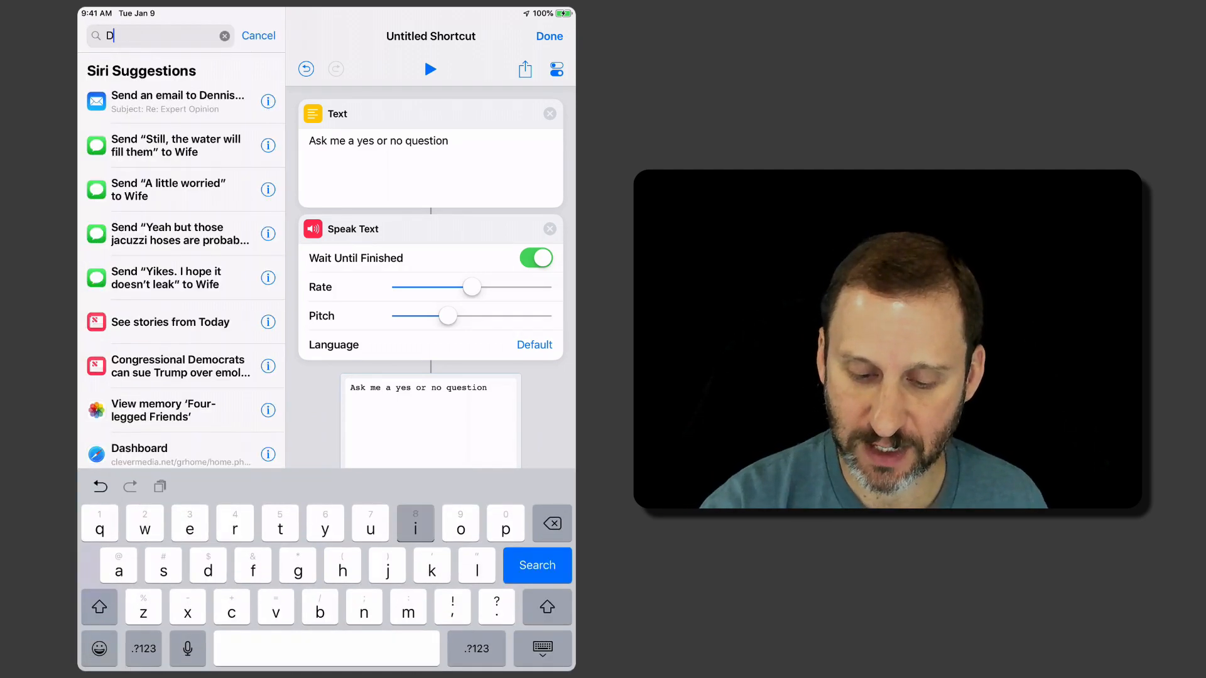
text(ict)
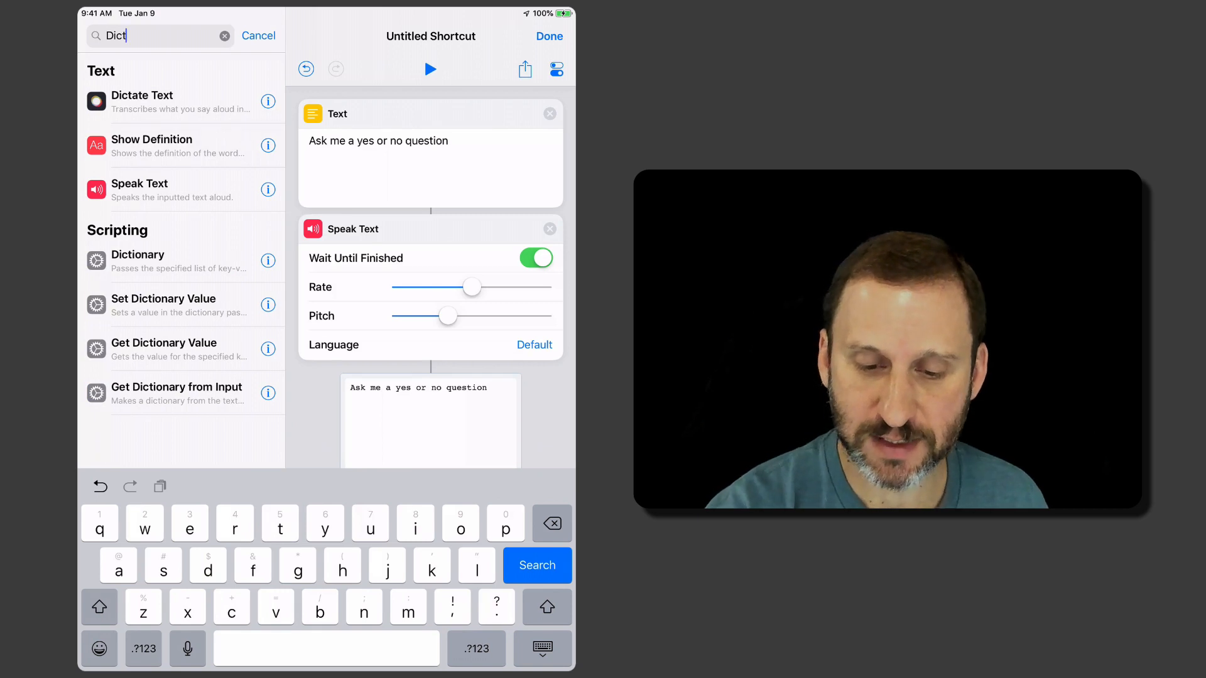
click(142, 101)
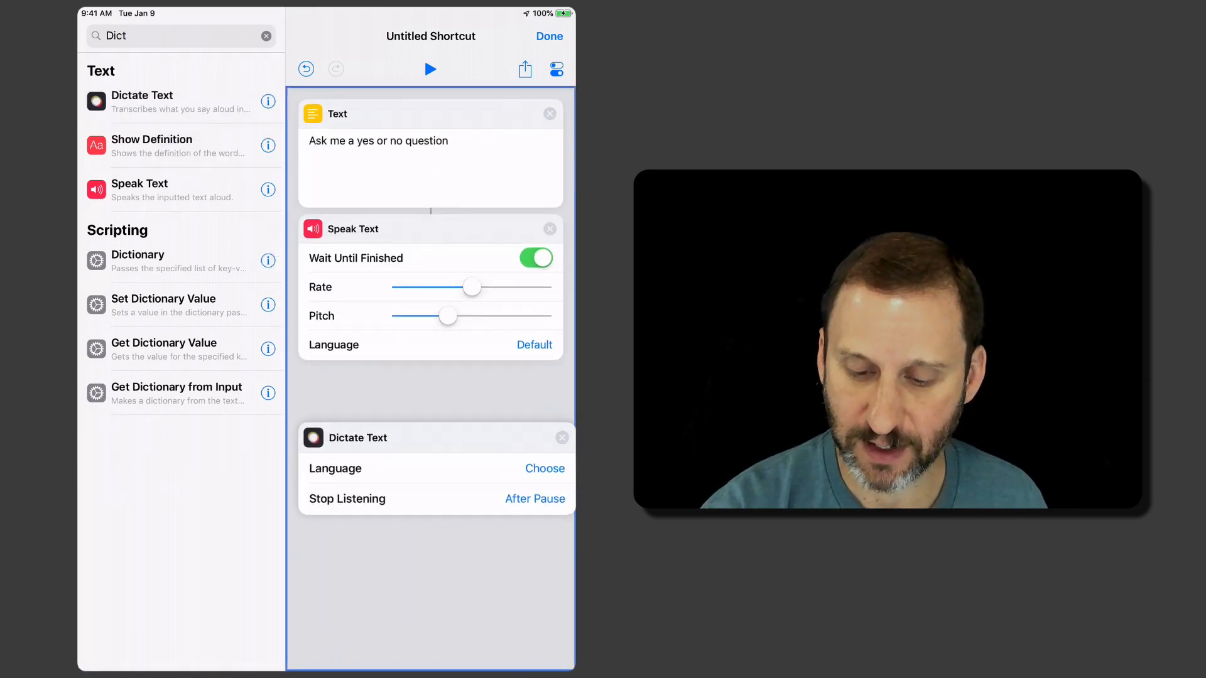
click(266, 35)
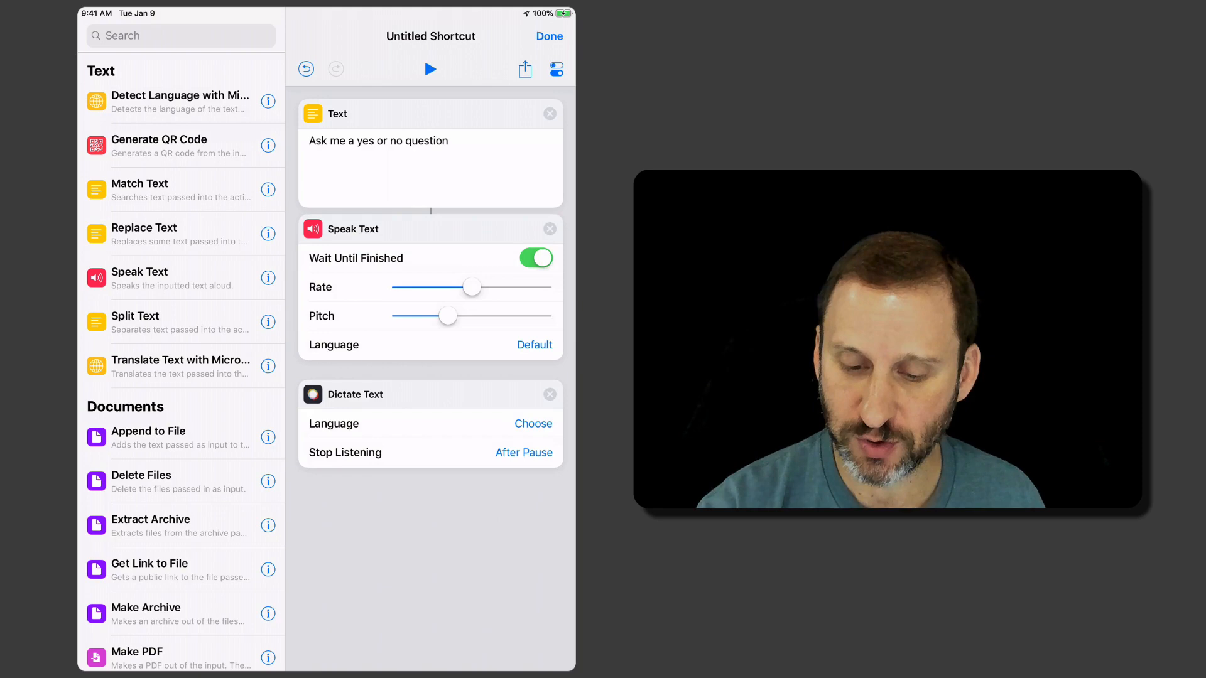
click(532, 424)
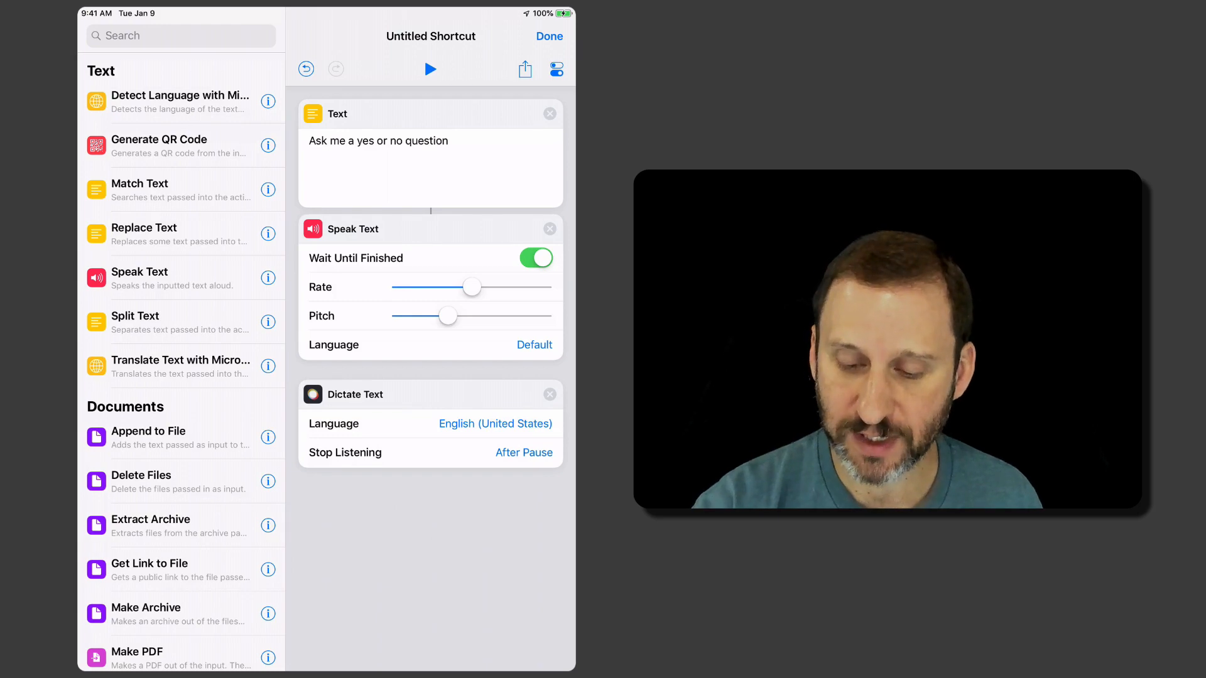
click(523, 452)
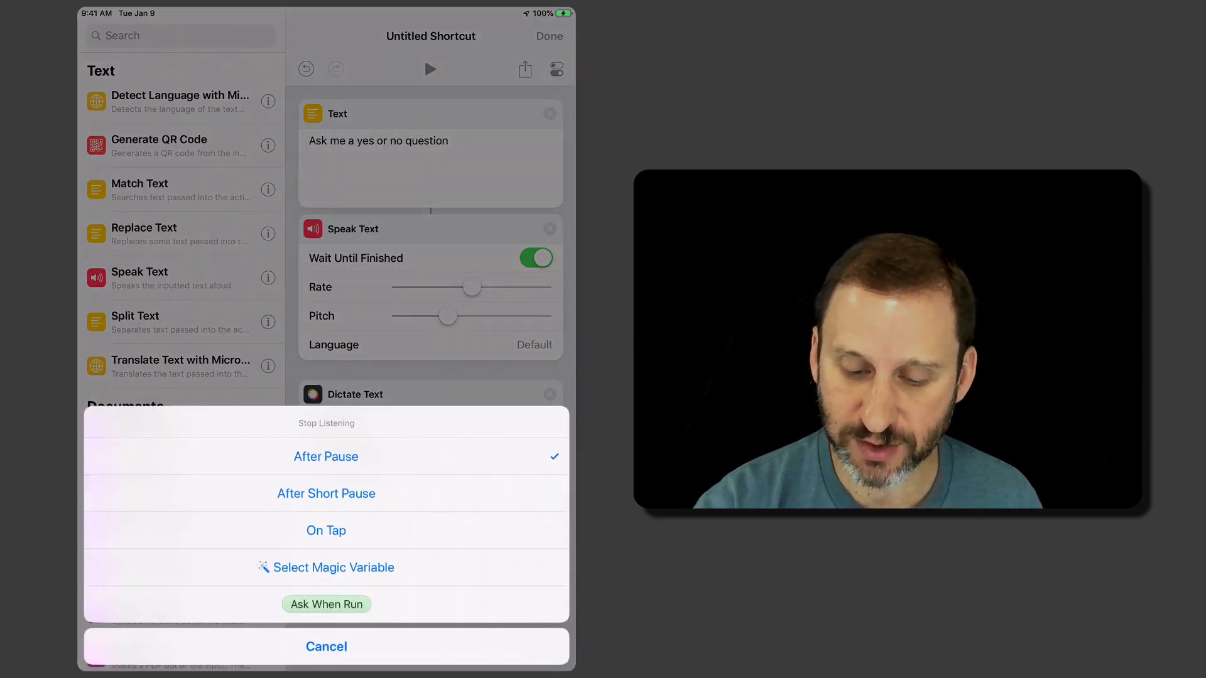
click(326, 456)
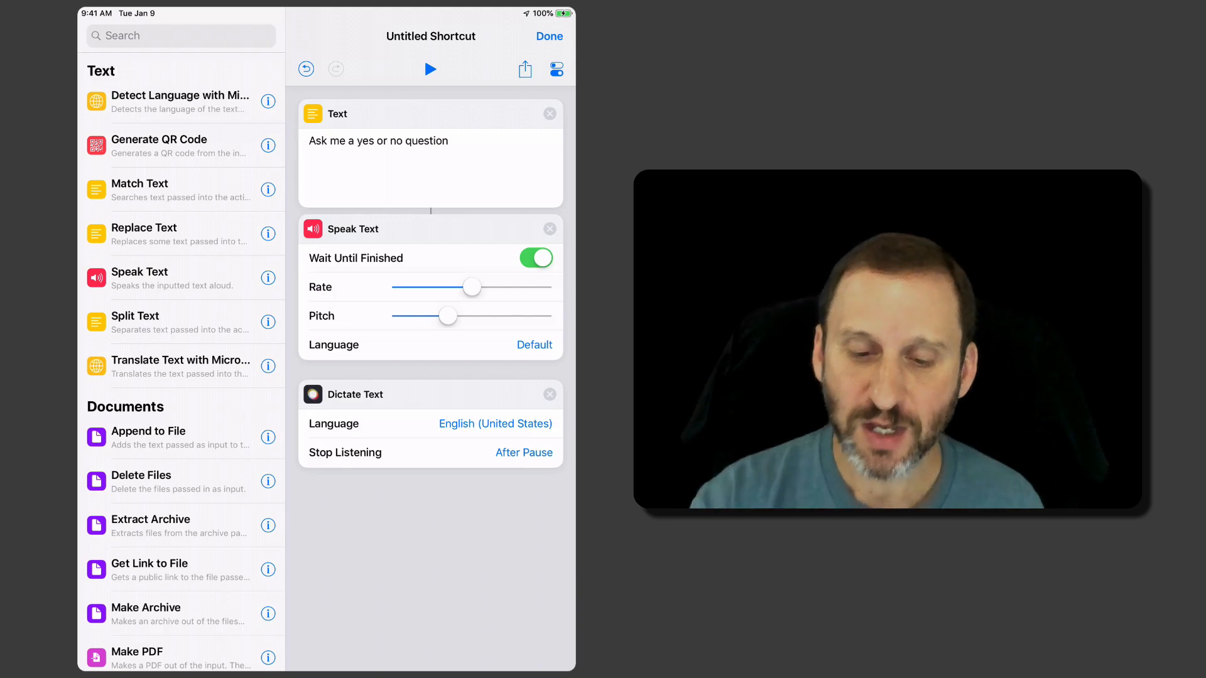
Add a List action and enter 'Yes' as its first item
click(169, 36)
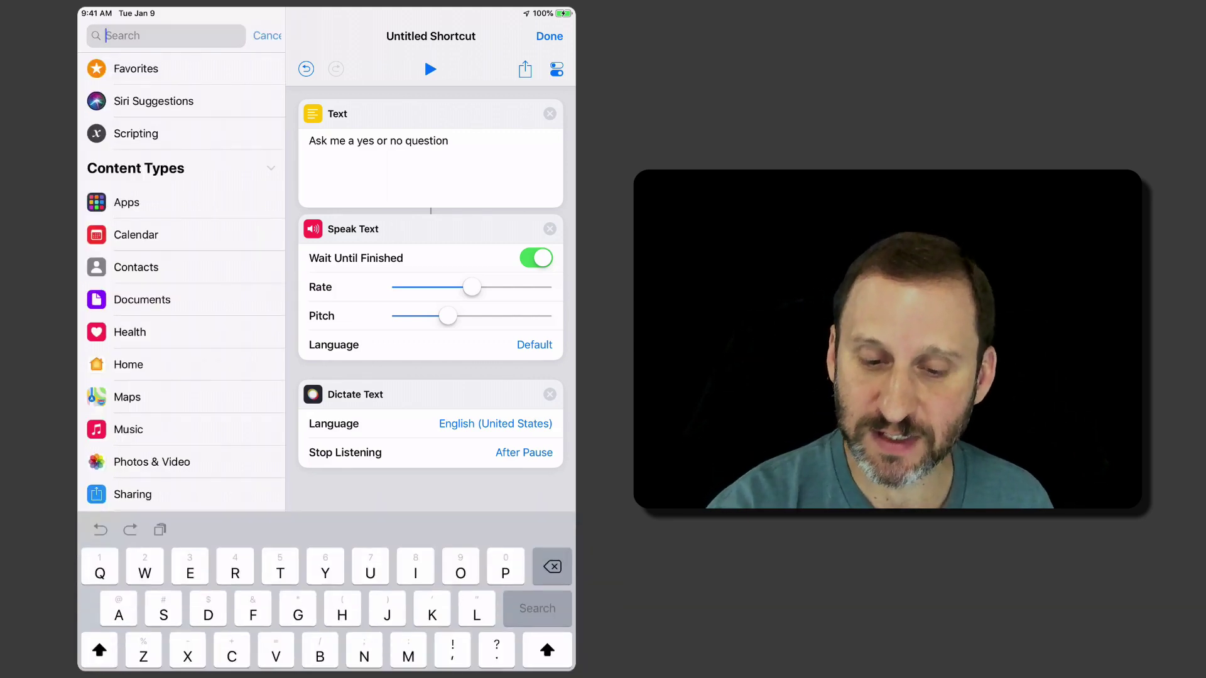
text(List)
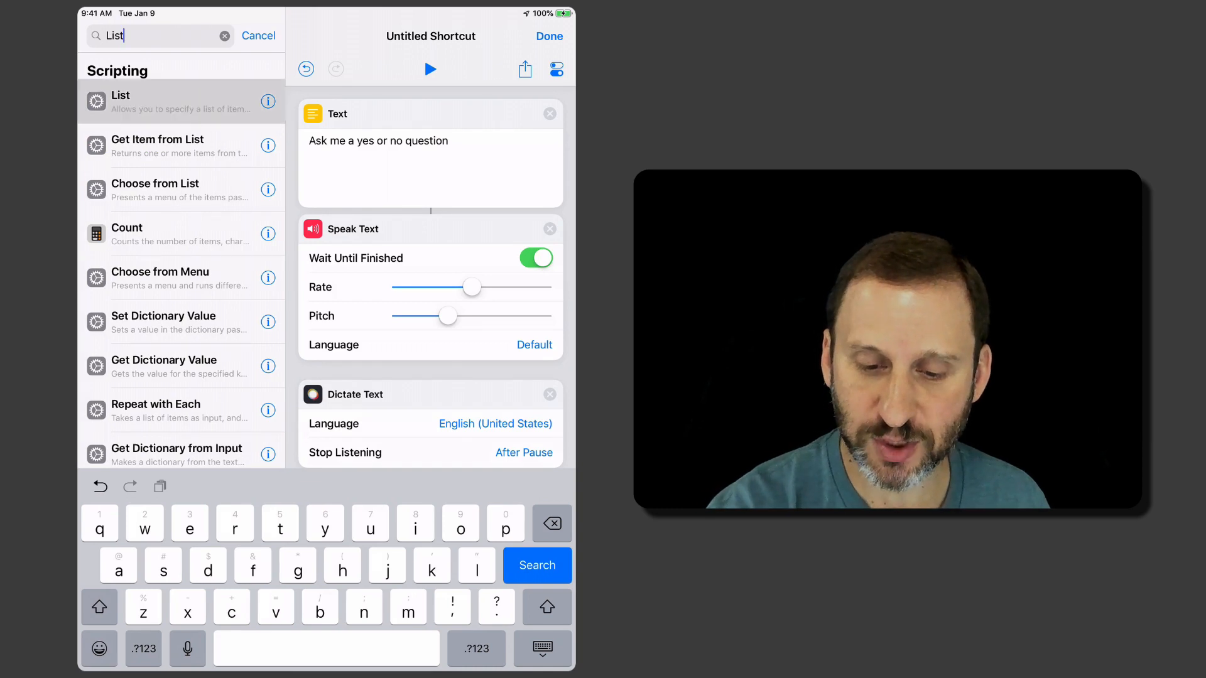
click(120, 102)
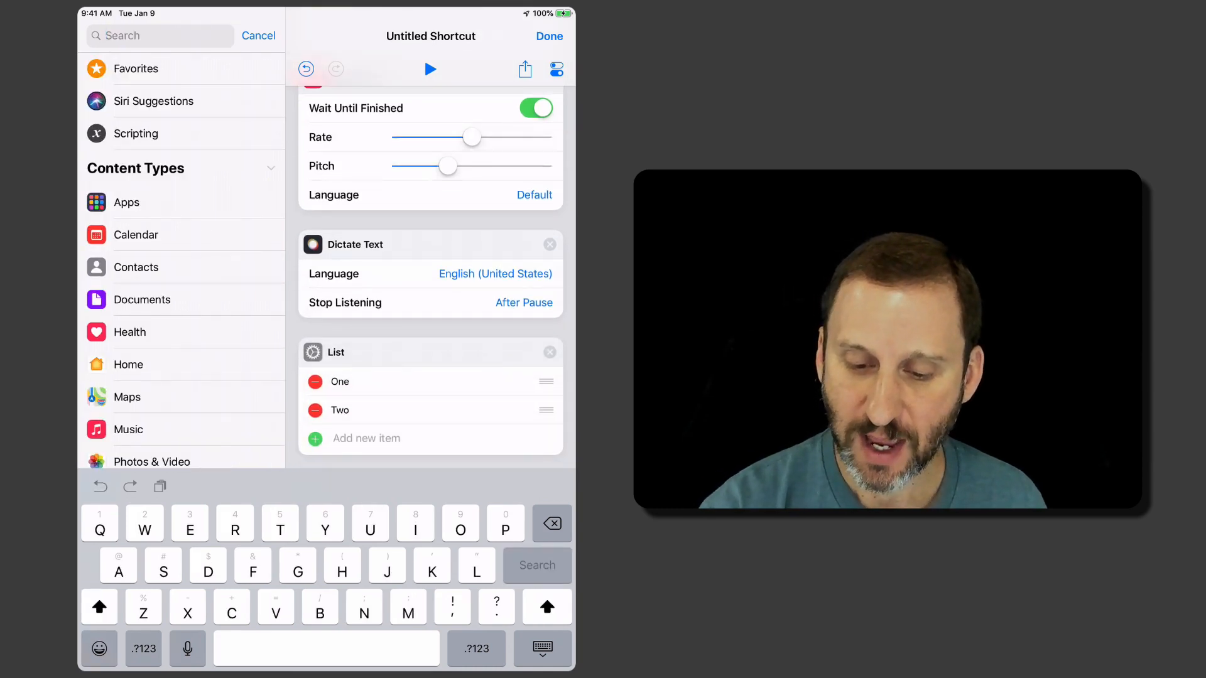
click(340, 382)
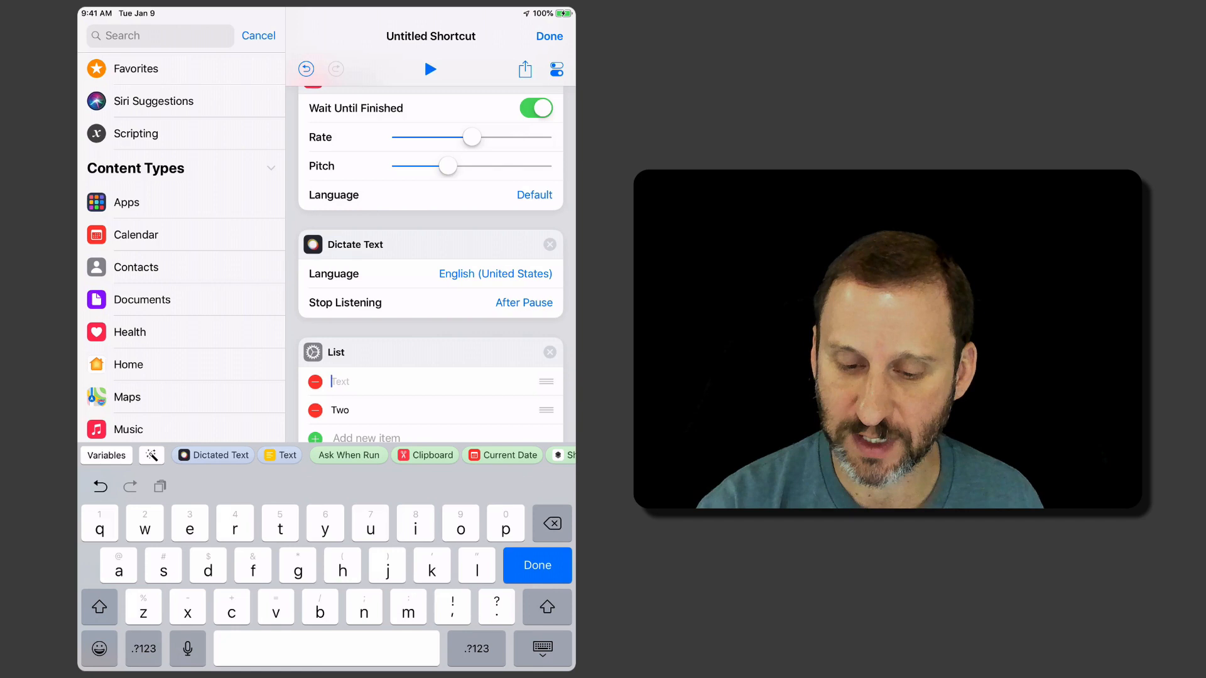
text(yes)
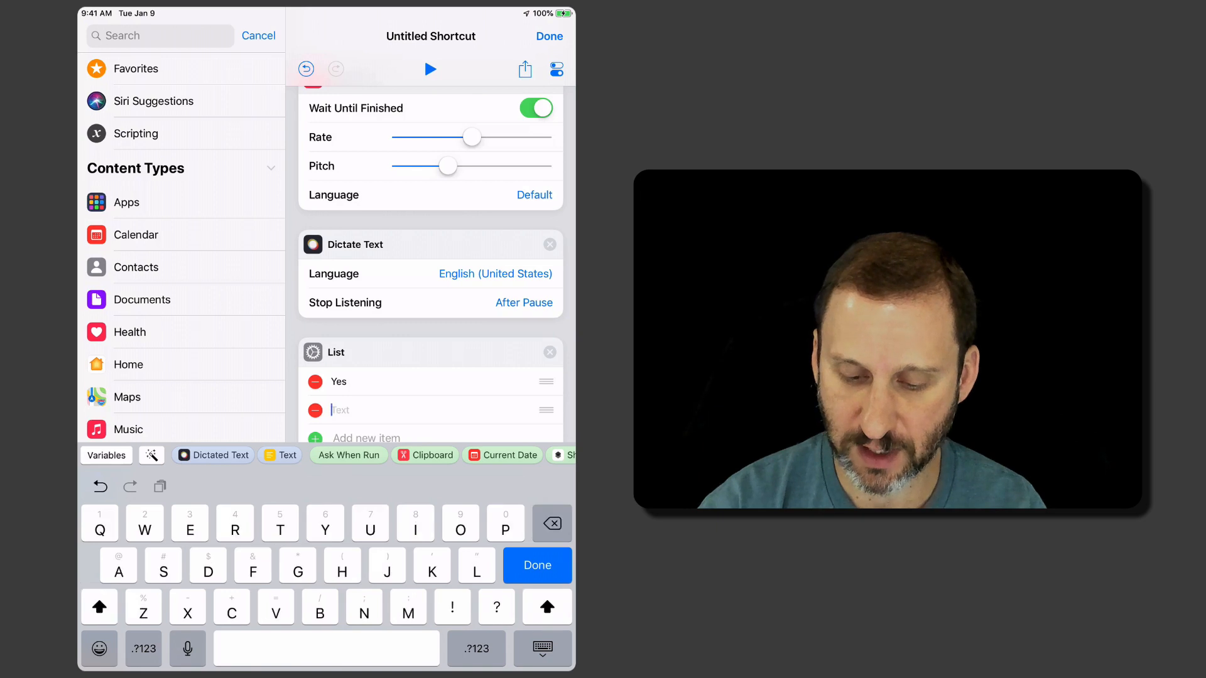
Add the answers No, Maybe, Probably, Probably not and 'I have no idea'
text(No)
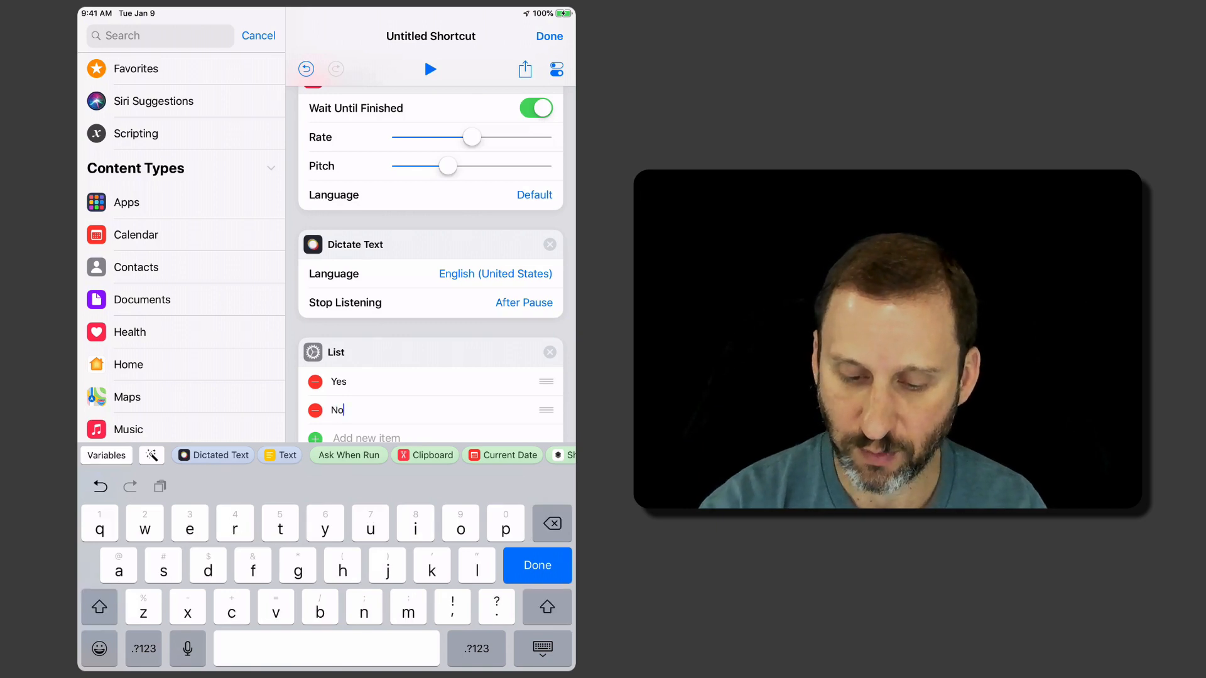
text(M)
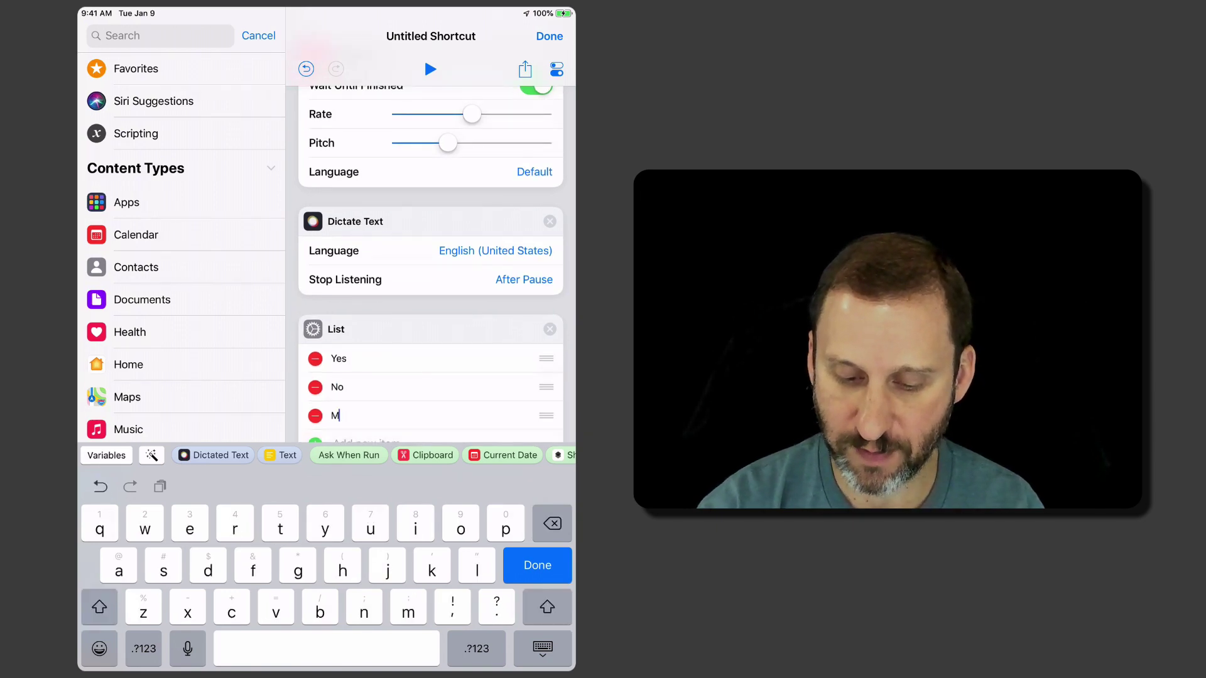
text(aybe)
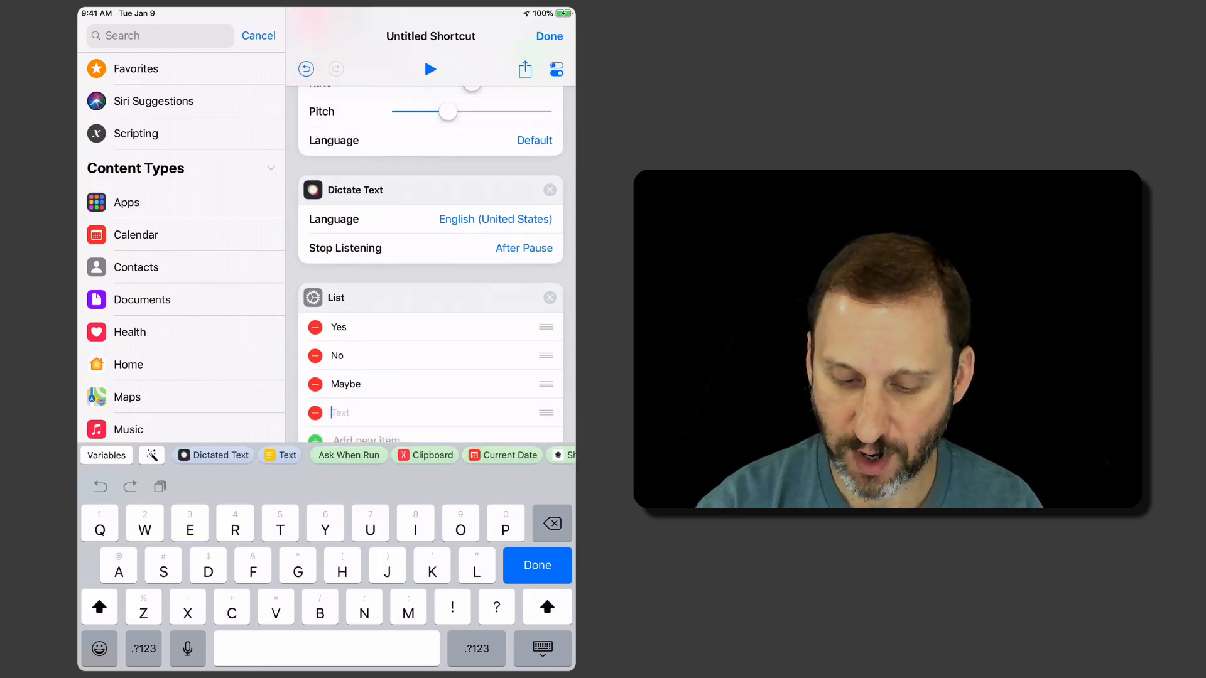
text(Probably)
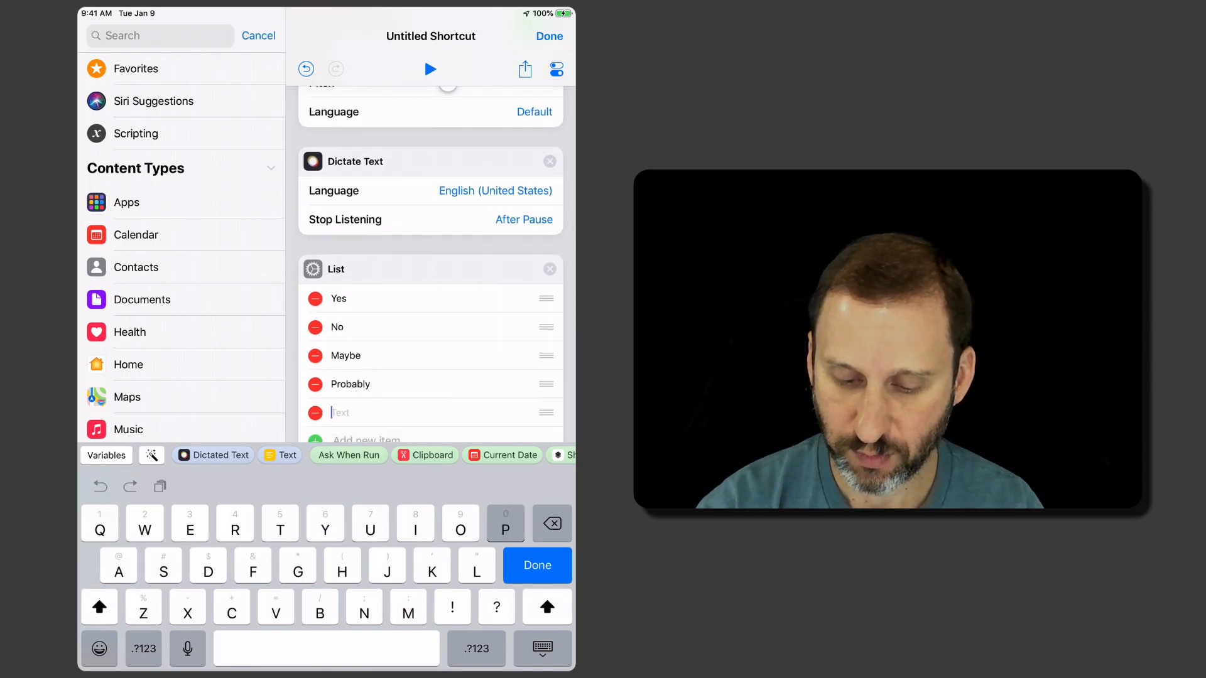
text(Probably no)
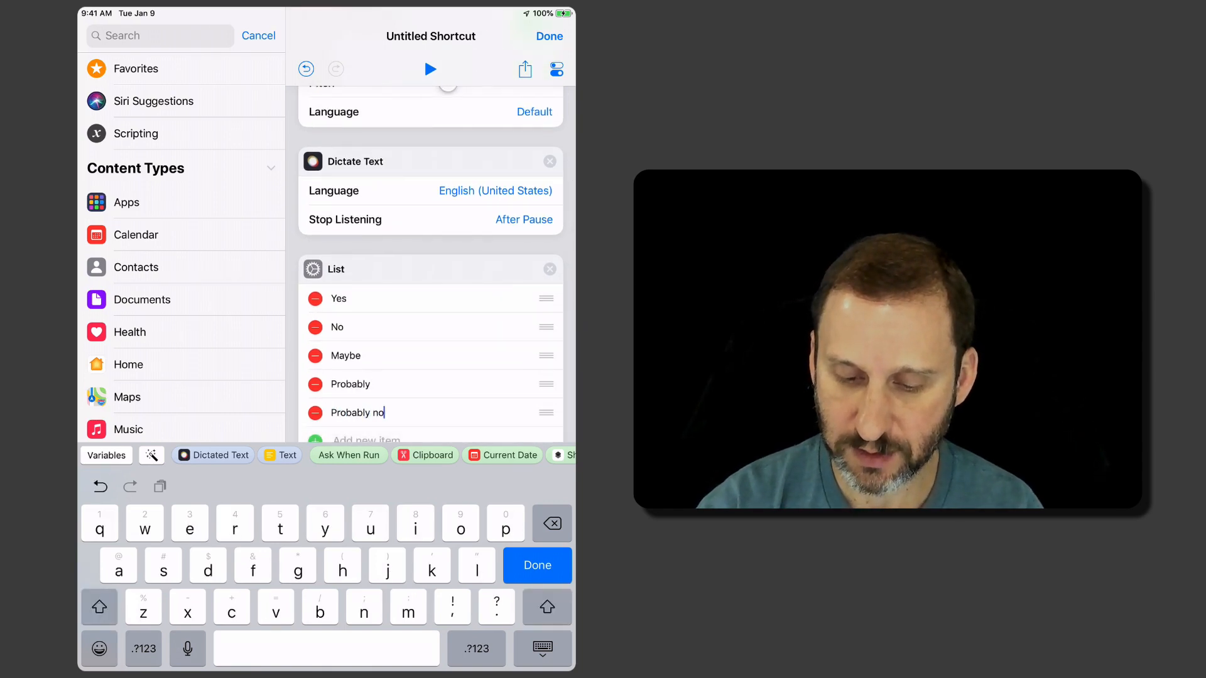
text(t)
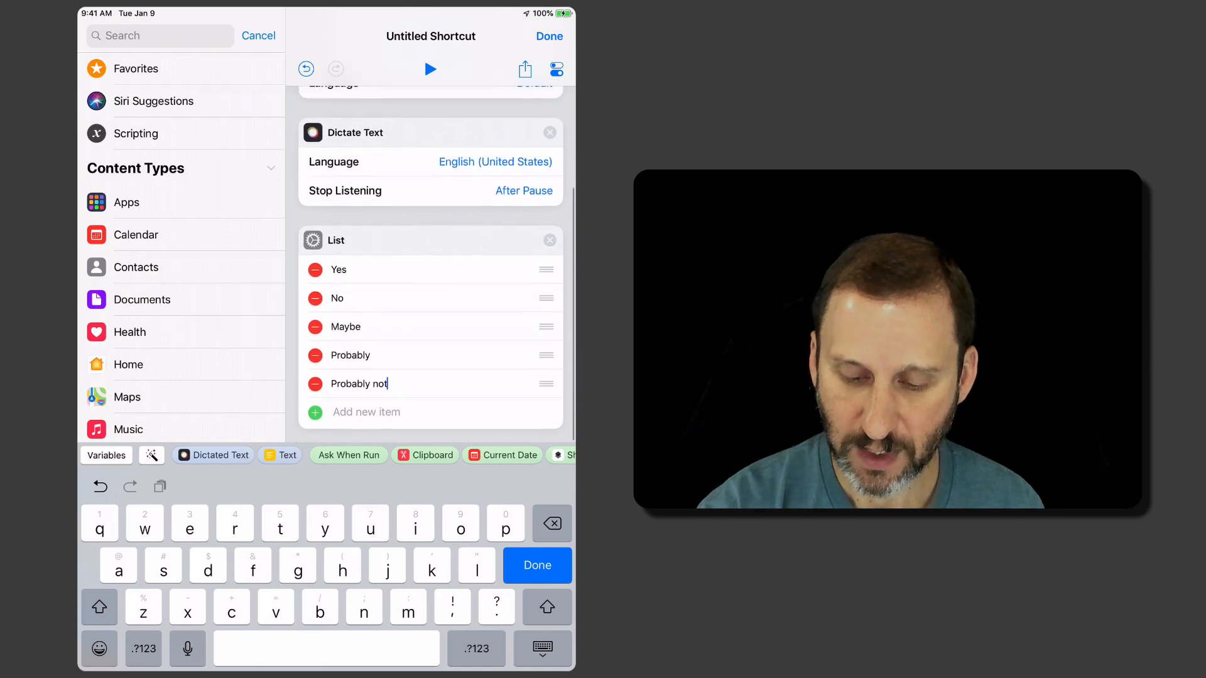
click(366, 412)
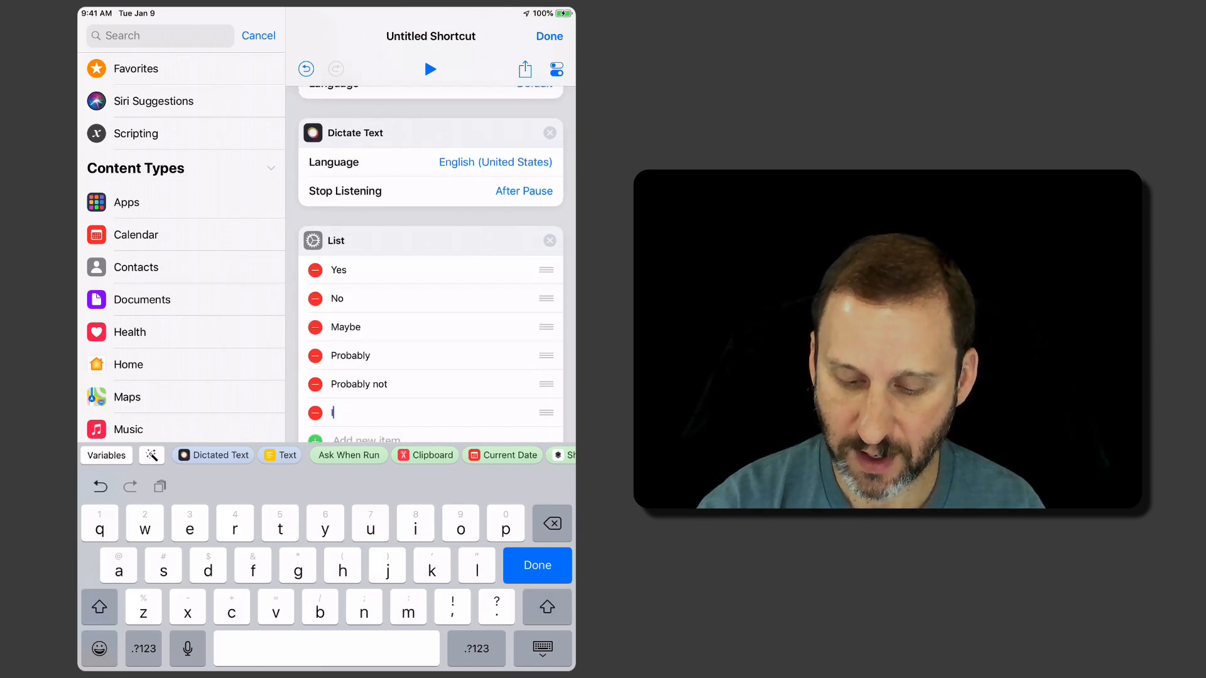
text(I have no idea)
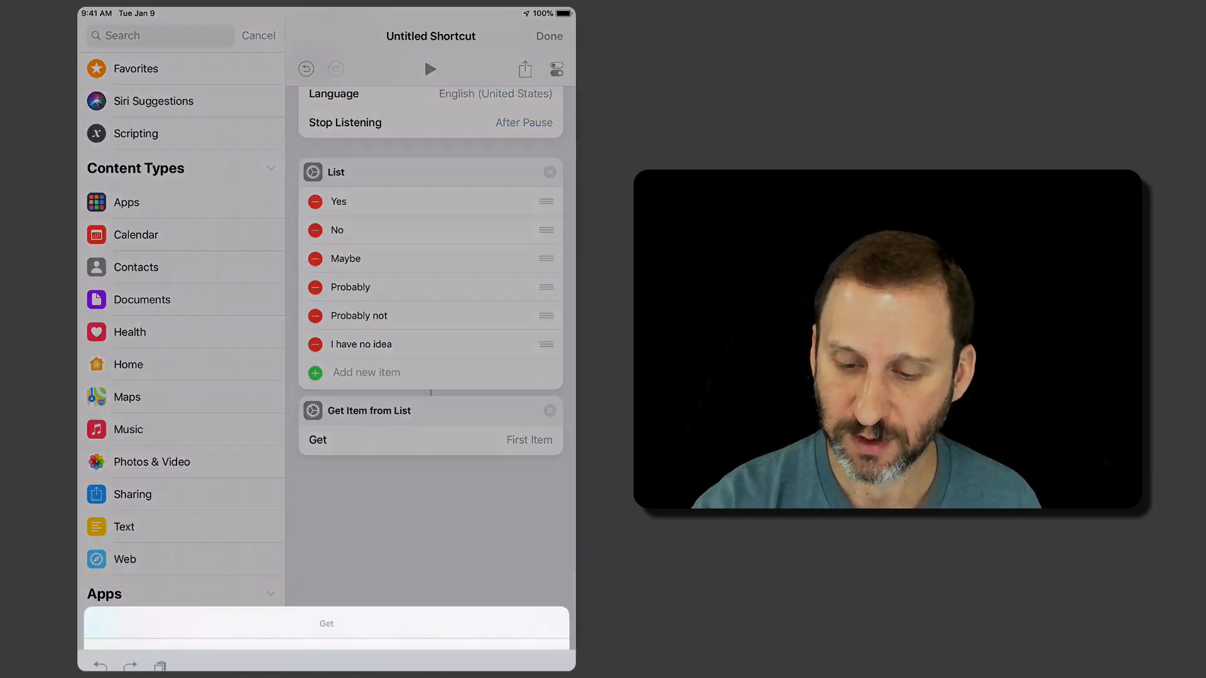
Set Get Item from List to Random Item and add a Speak Text step after it
click(530, 440)
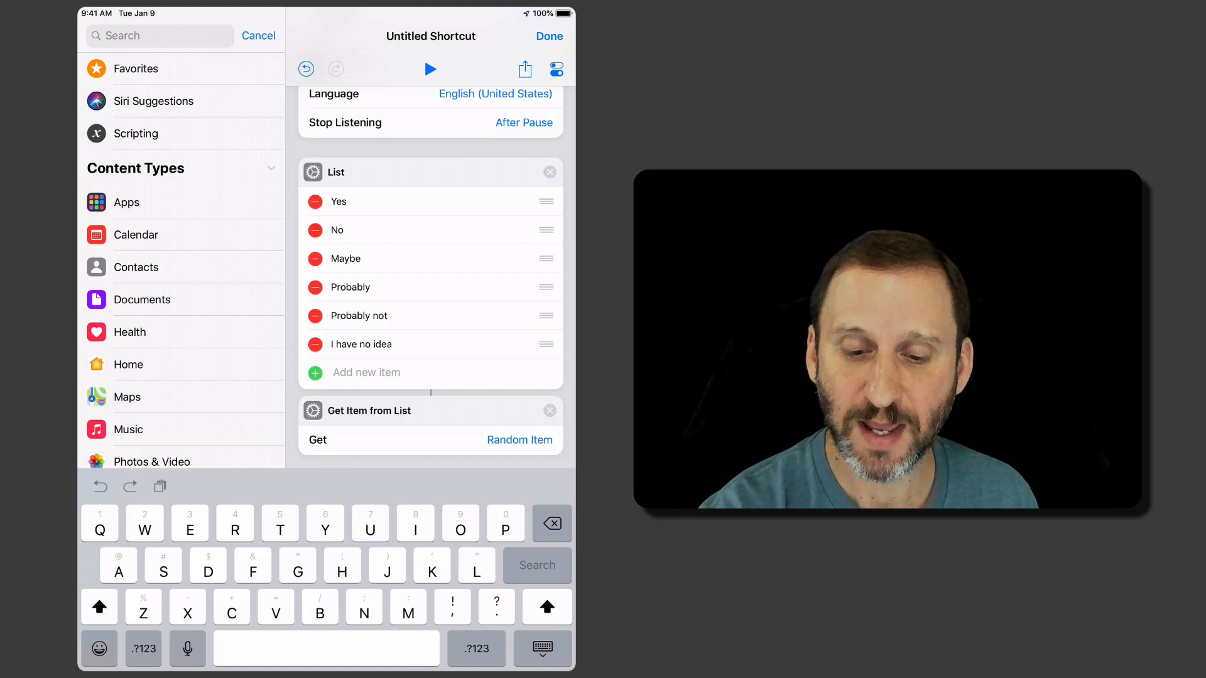
text(Sp)
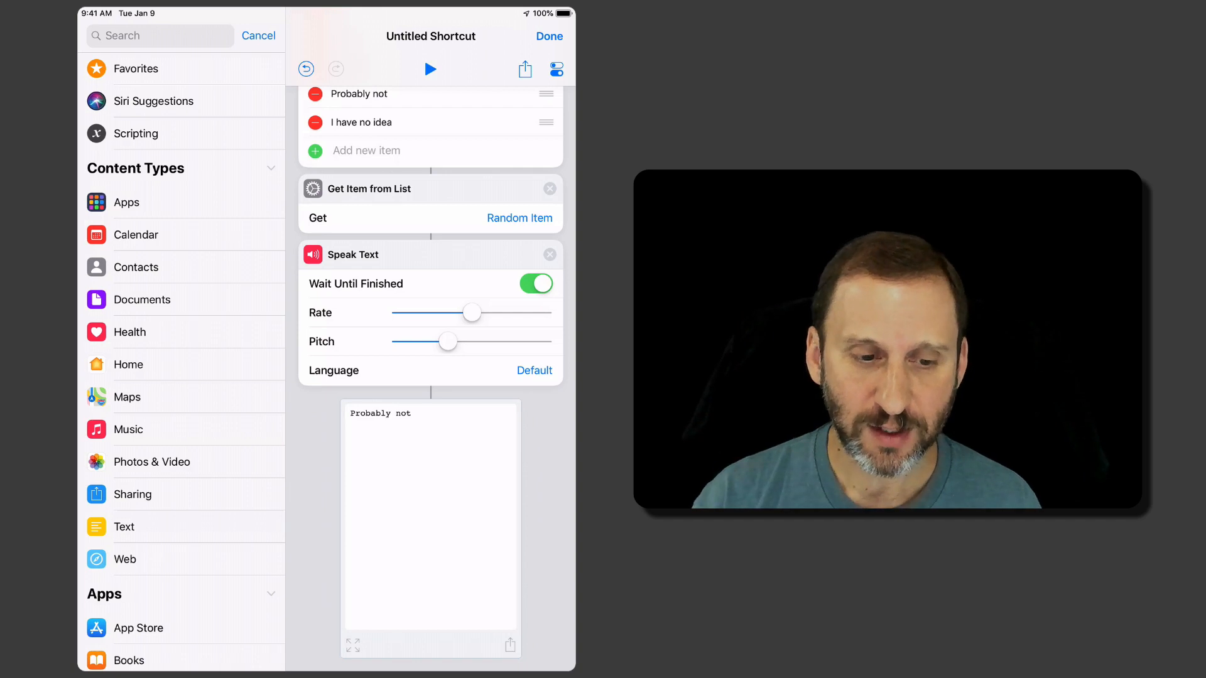
Add Append to File writing to /Shortcuts/MagicAnswers.txt, with a new List above it
click(160, 36)
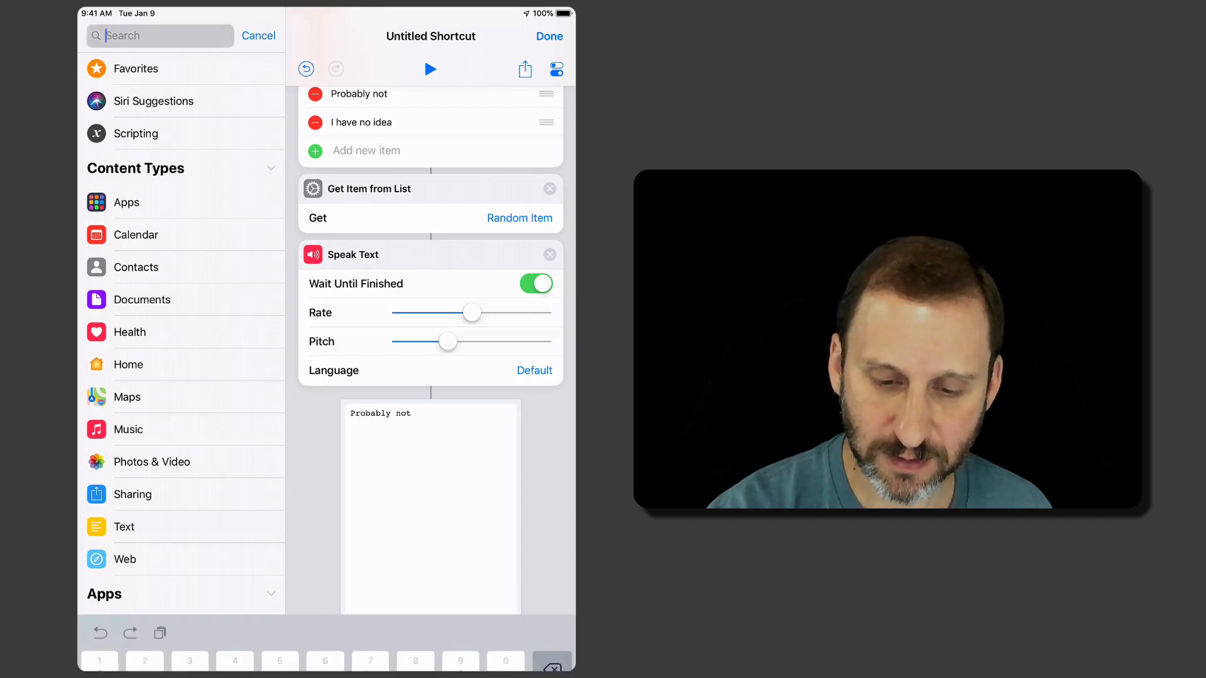
text(Appe)
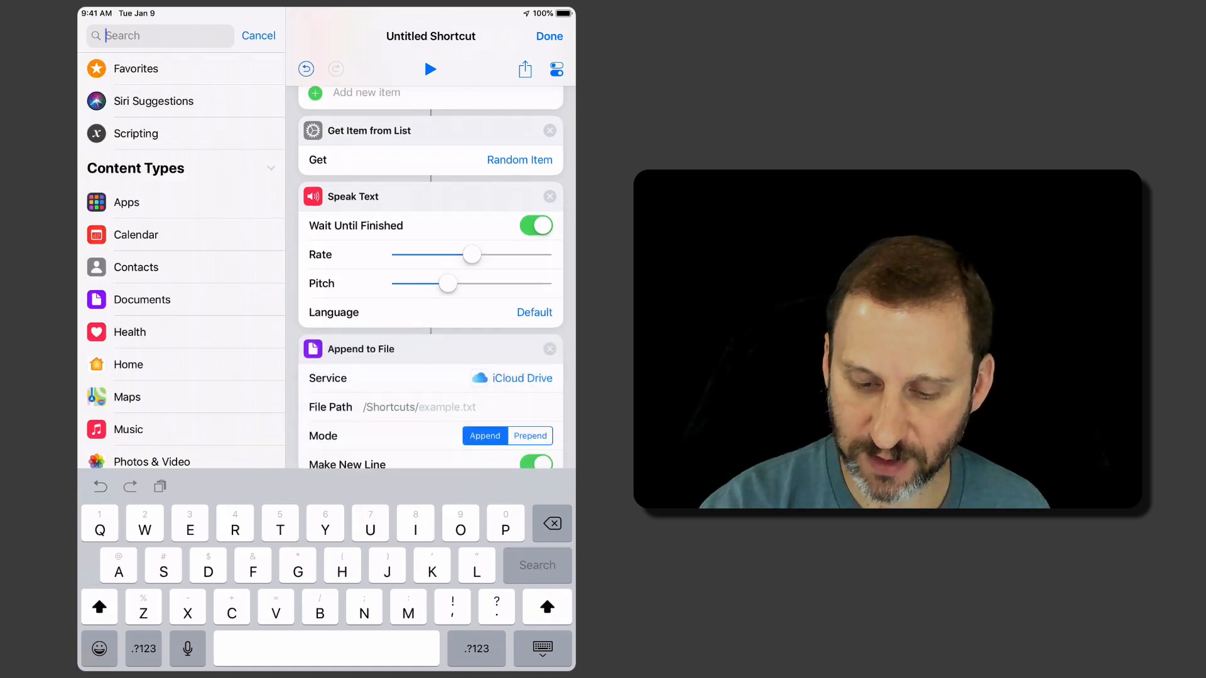
scroll(down, 3)
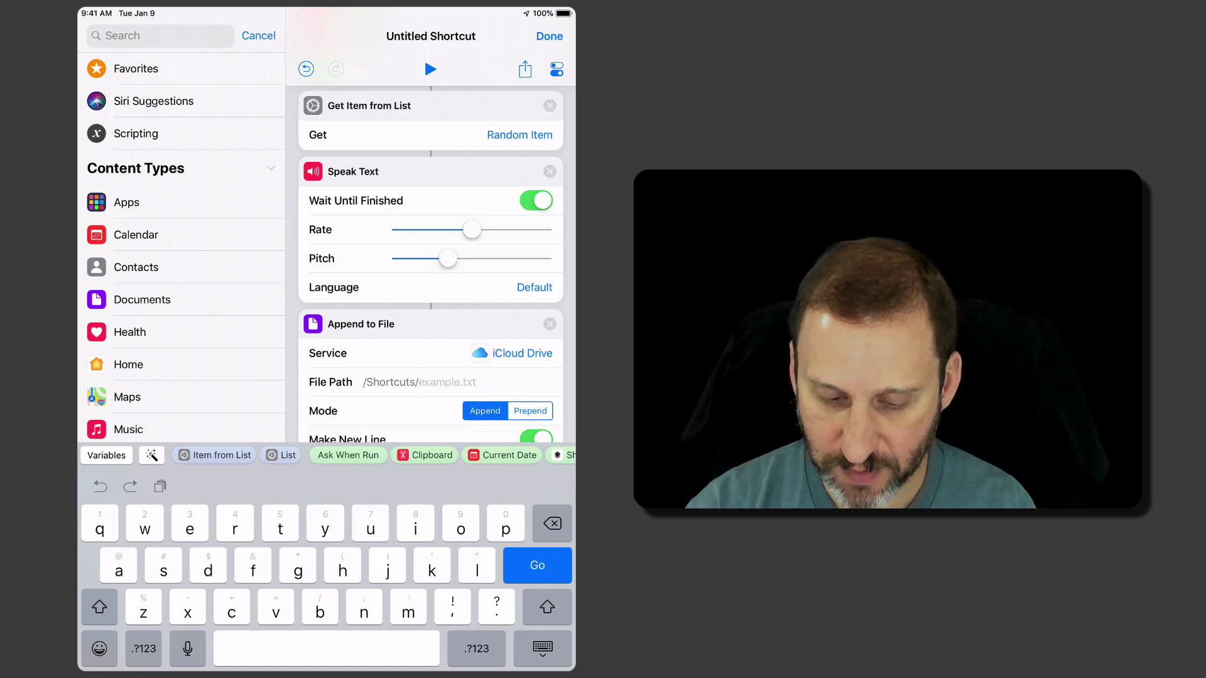
text(Magic)
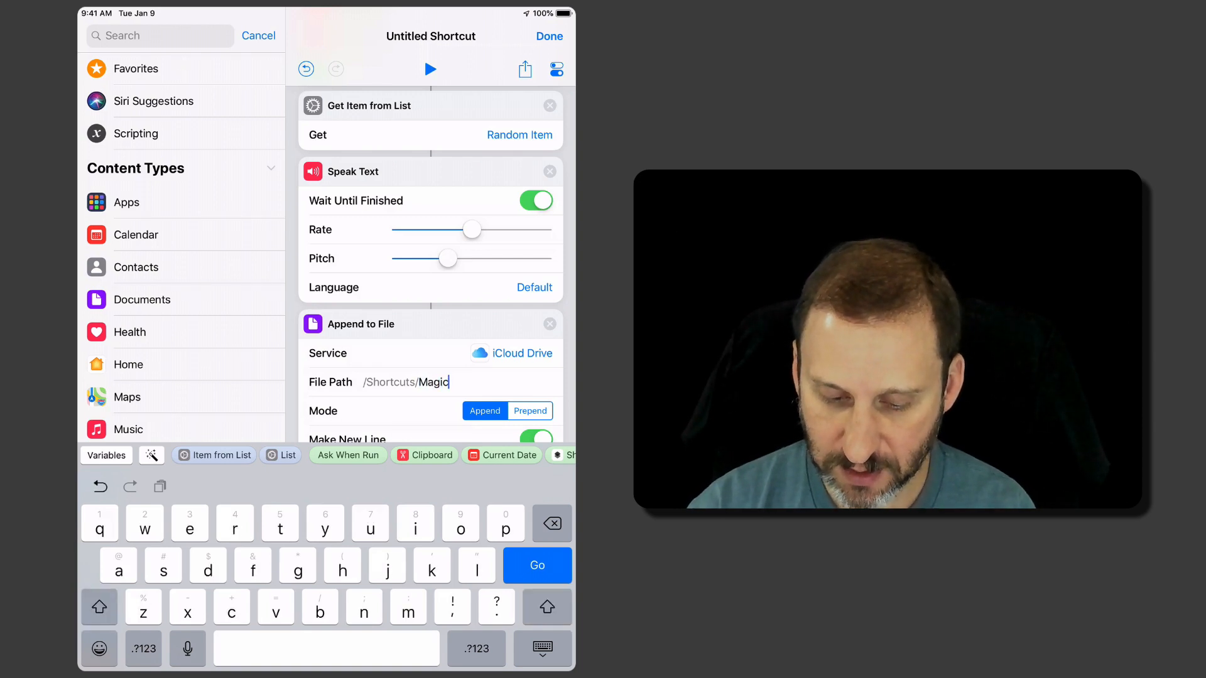
text(Answe)
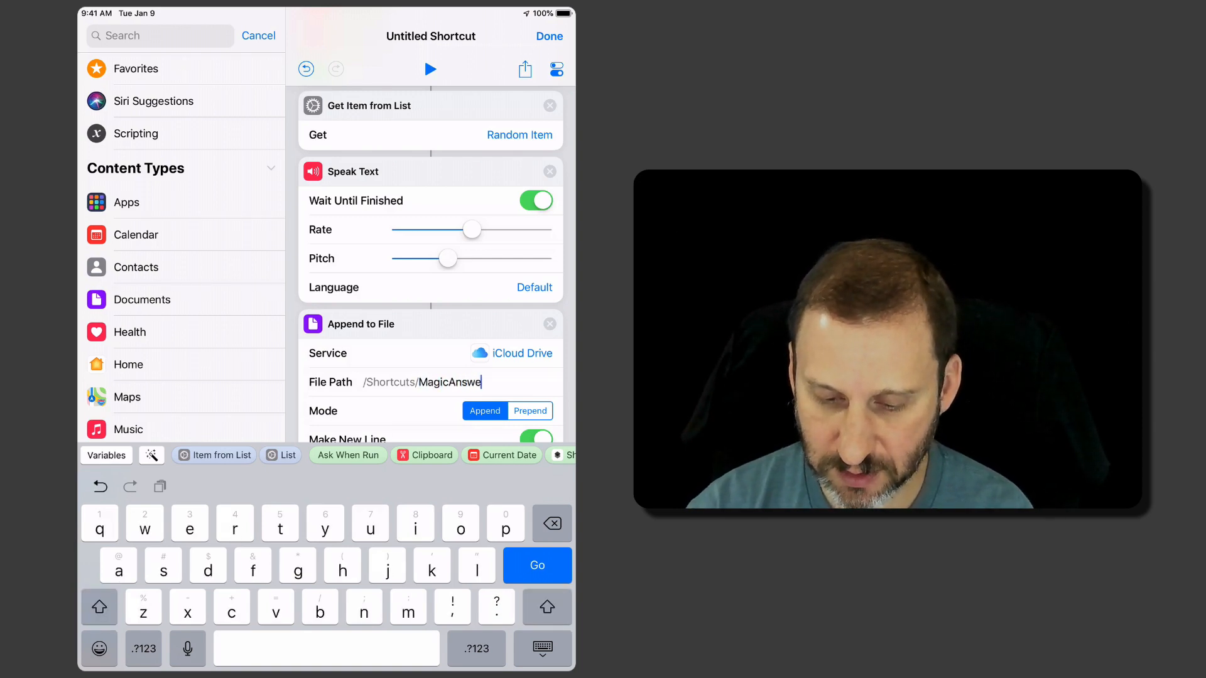
text(rs.txt)
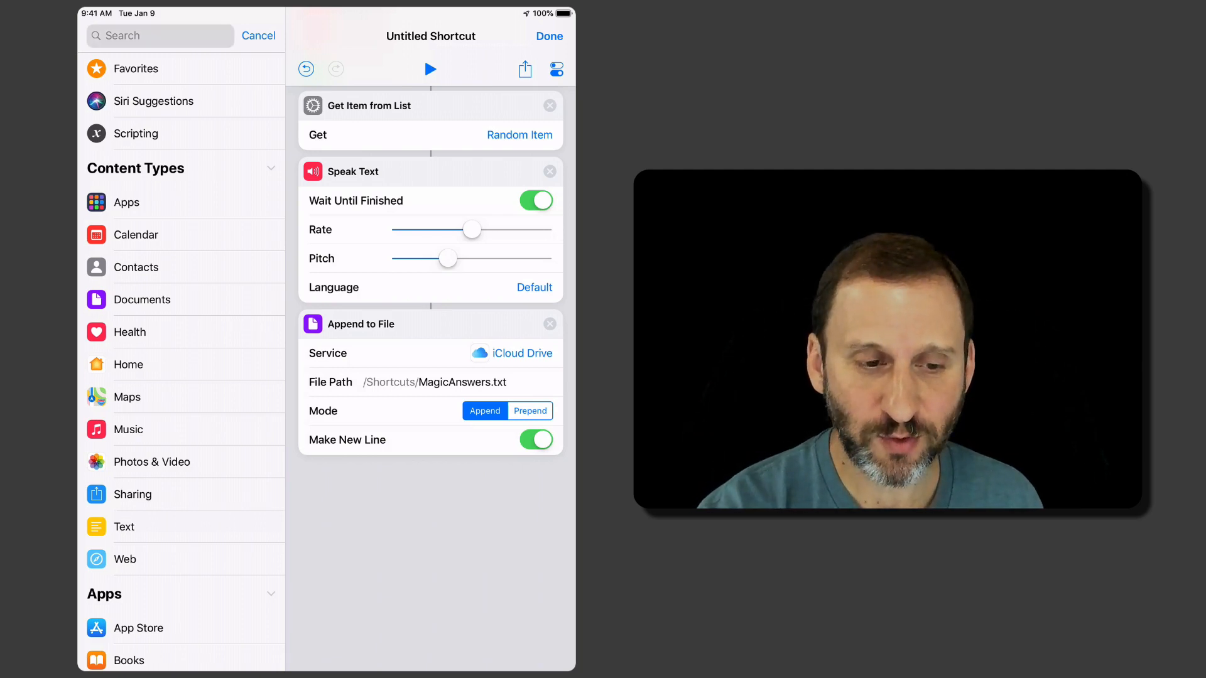
text(List)
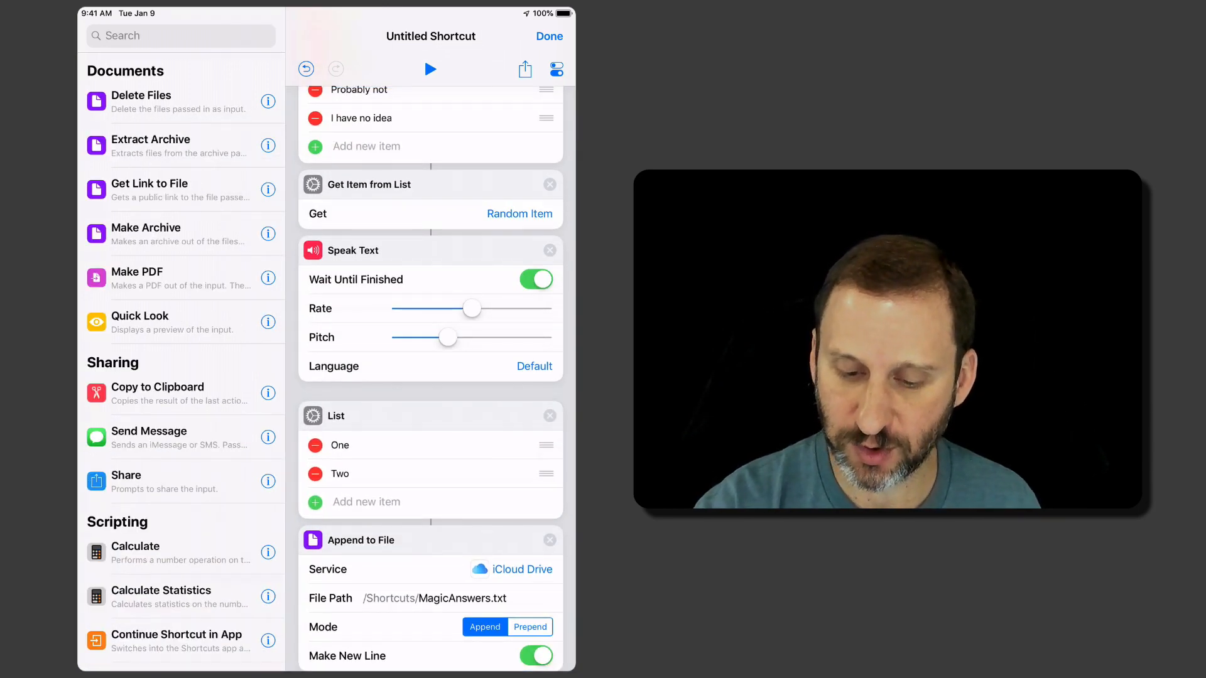
Fill the new List with Dictated Text, '?' and the Item from List variable
click(340, 445)
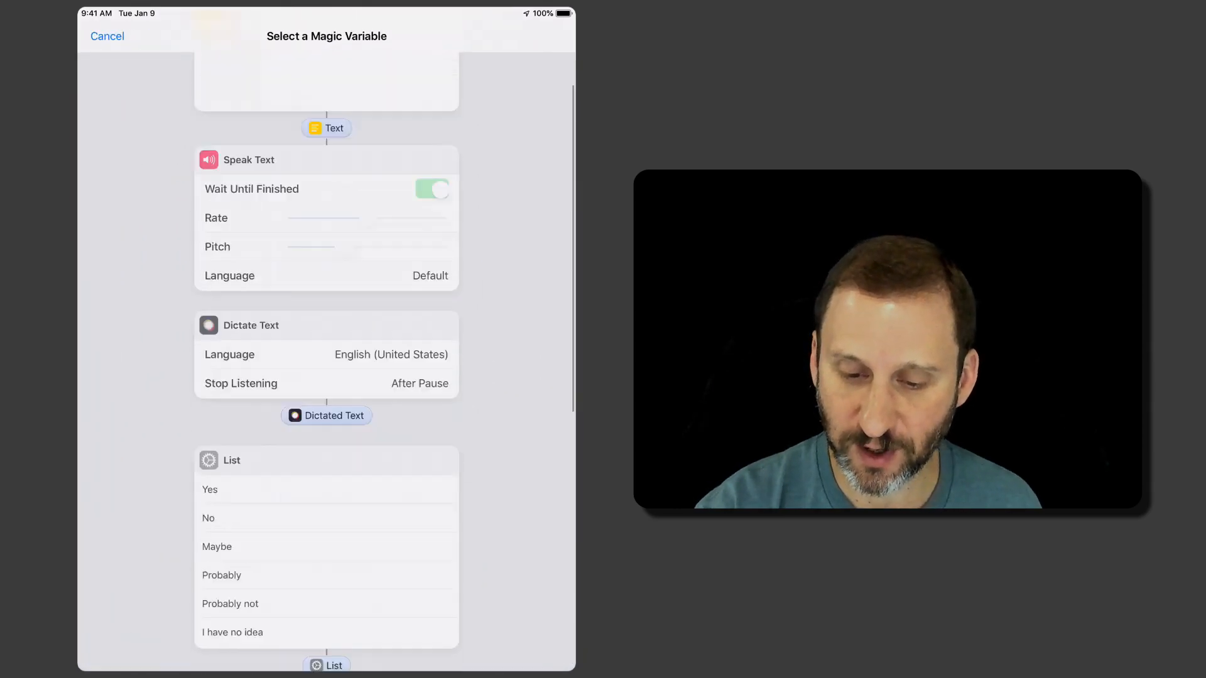
scroll(down, 3)
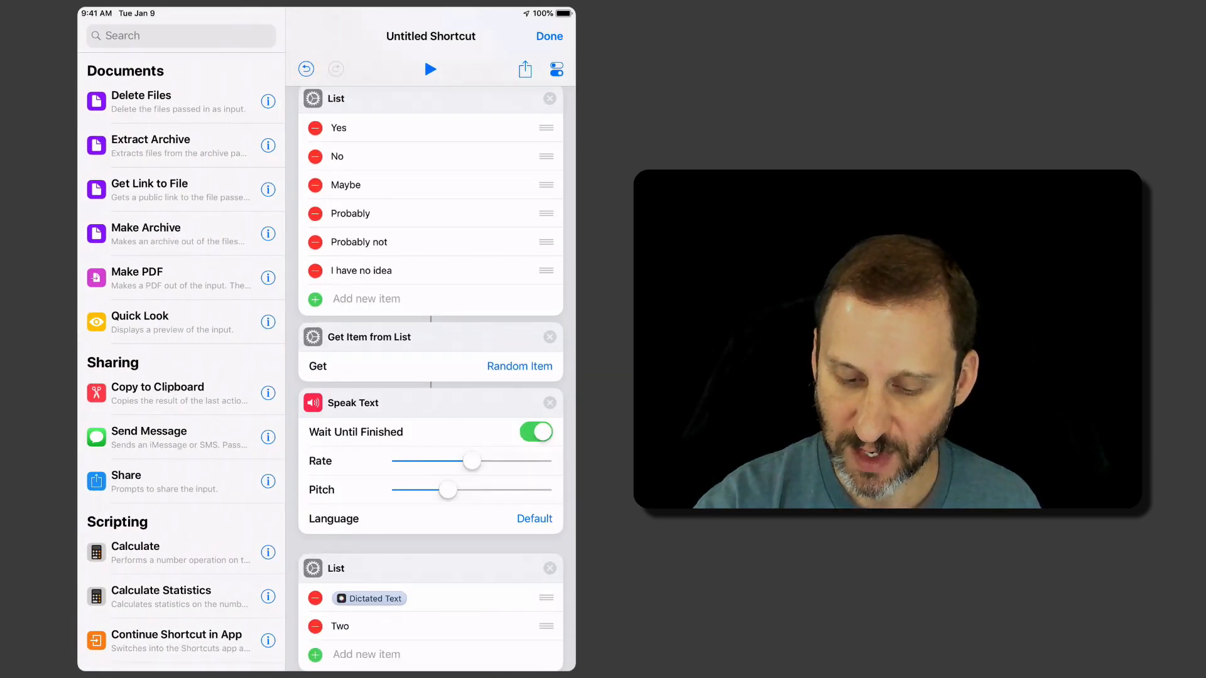
scroll(down, 3)
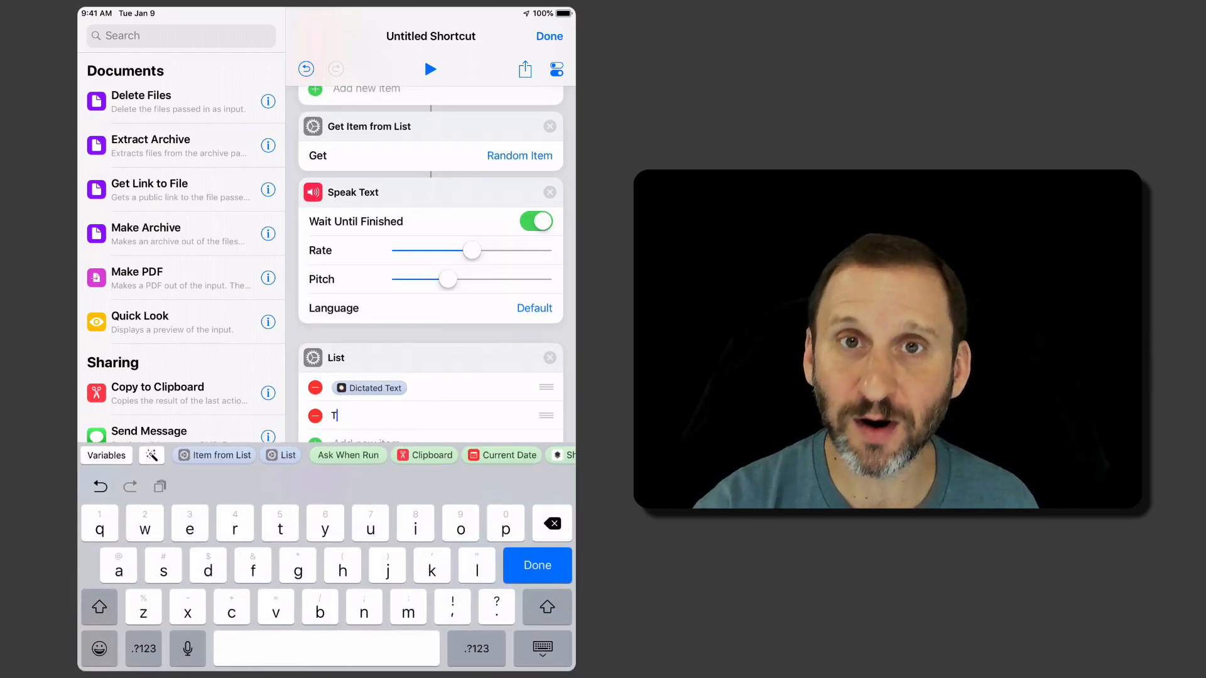
key(Backspace)
text(?)
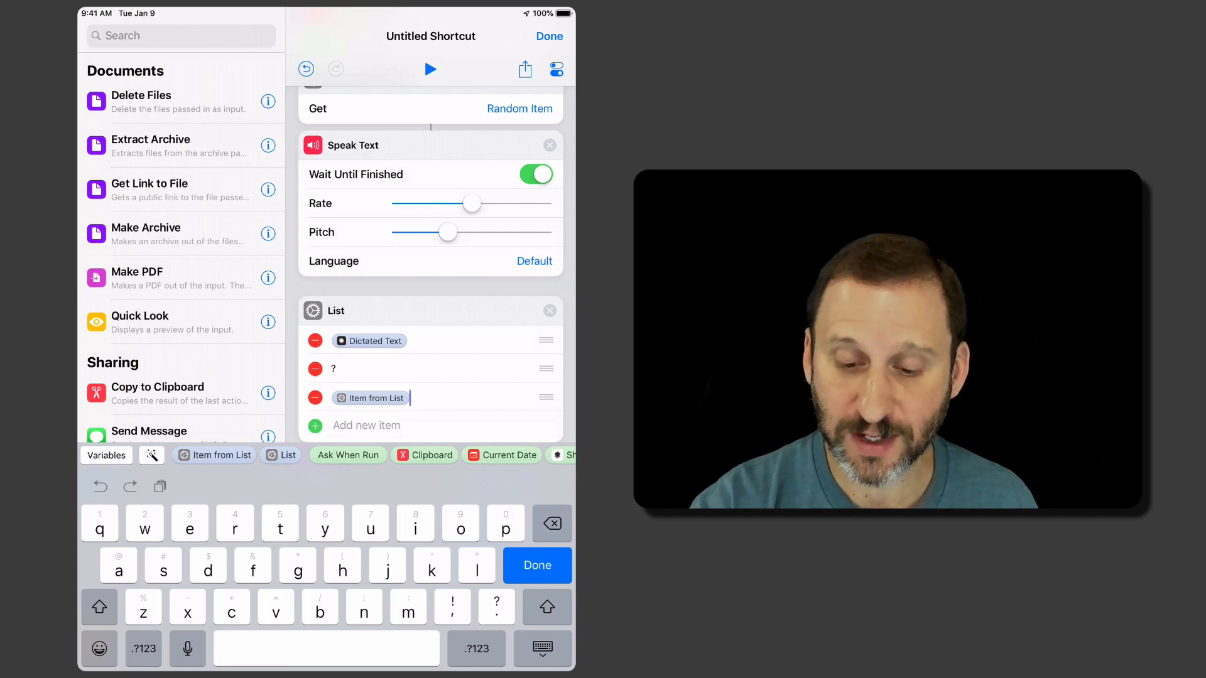
Add Combine Text before Append to File with a Custom separator
click(176, 36)
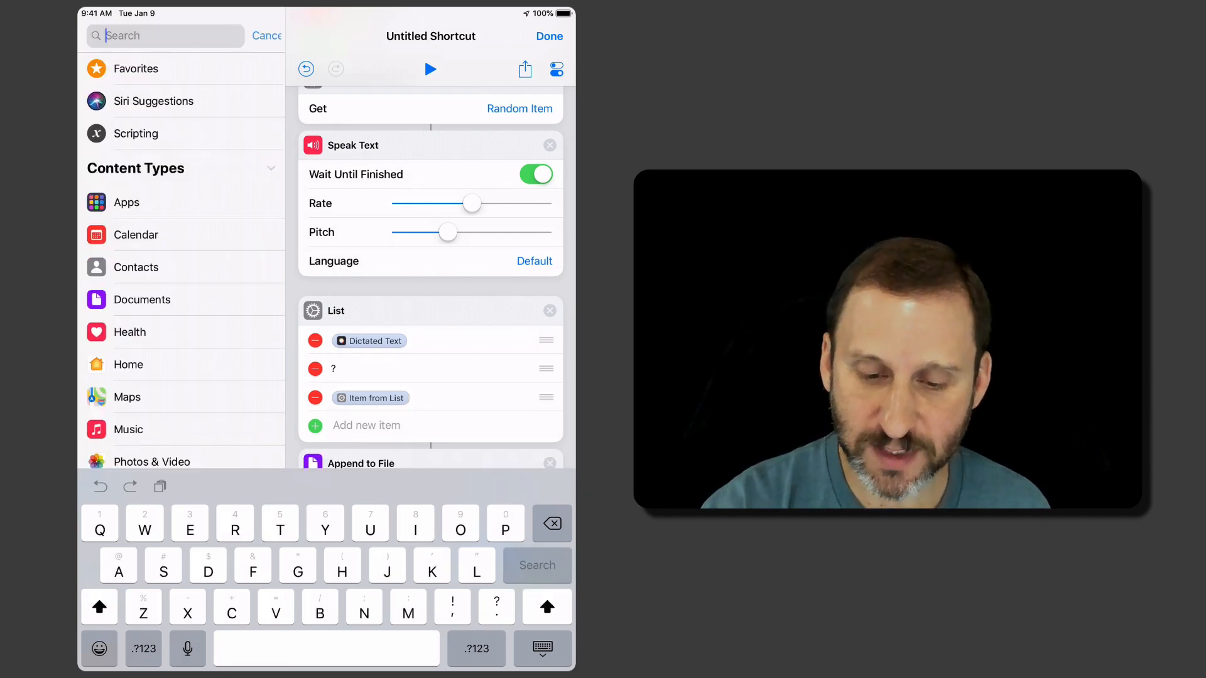
text(App)
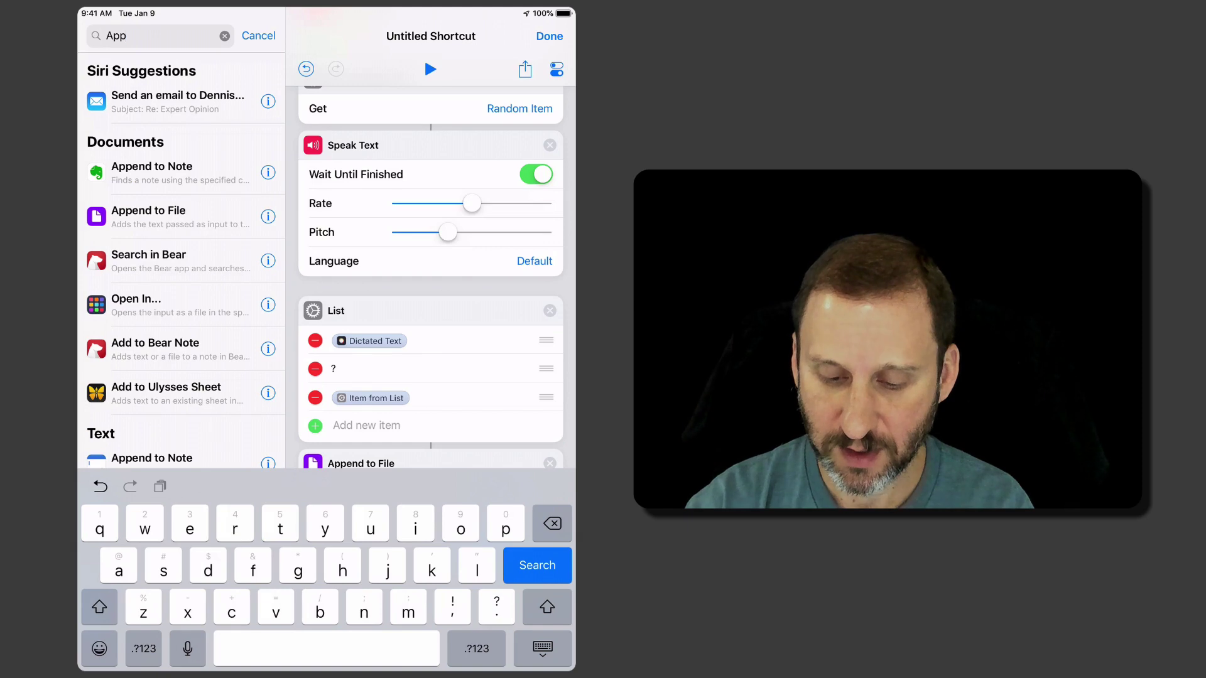
text(Com)
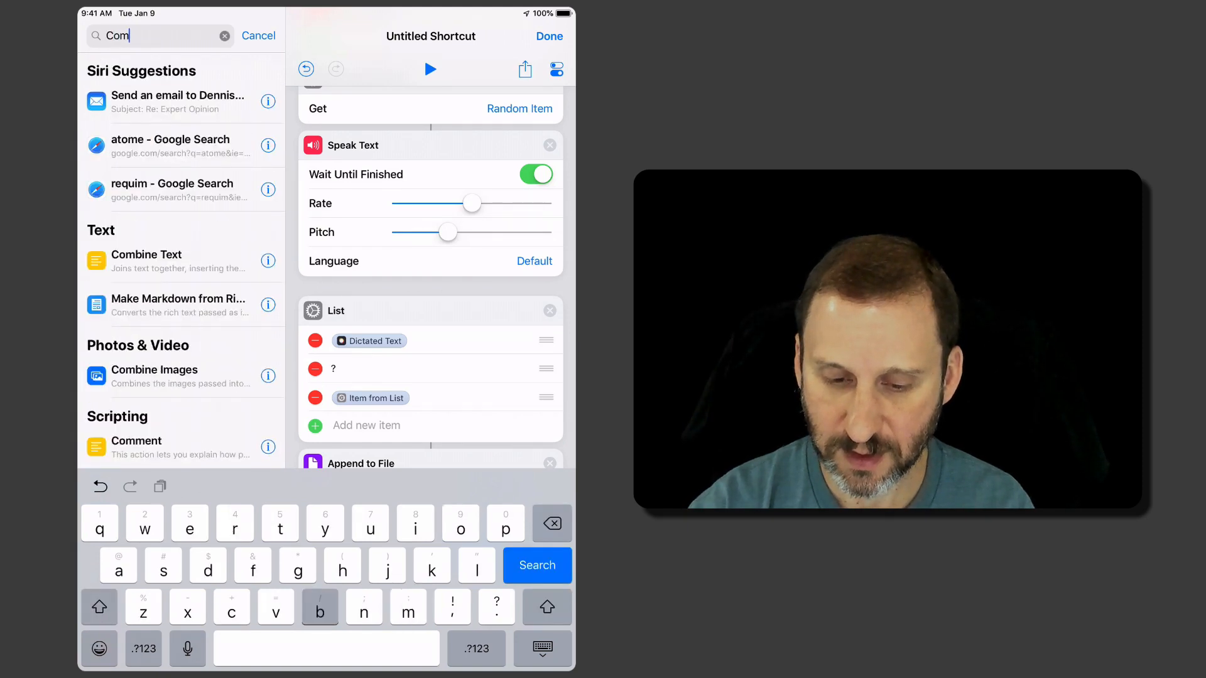
text(b)
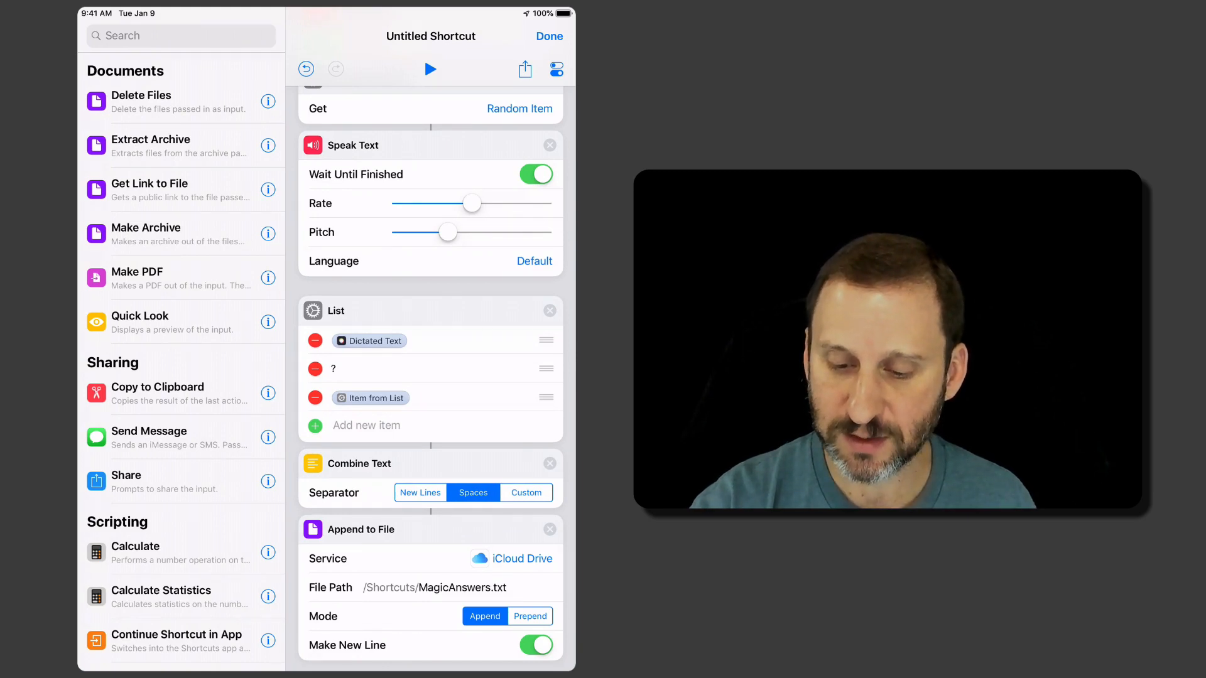
click(526, 492)
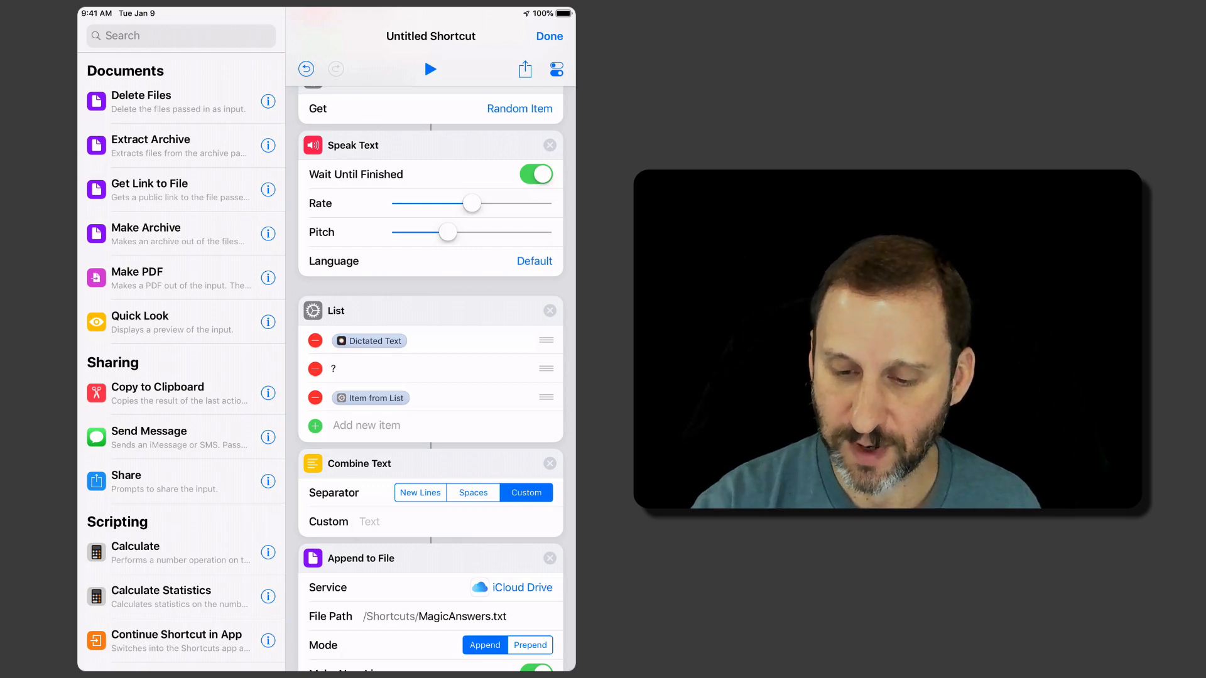
scroll(down, 3)
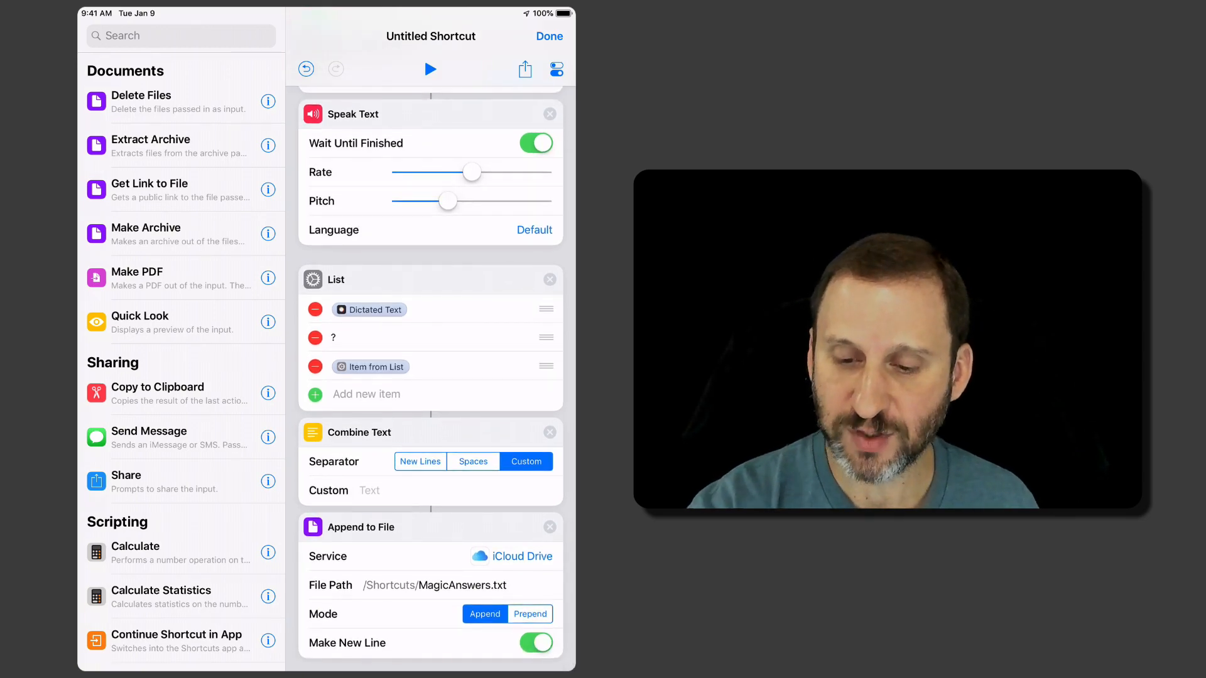
Enter 'Magic 8 Ball' as the shortcut's name in its settings
click(556, 70)
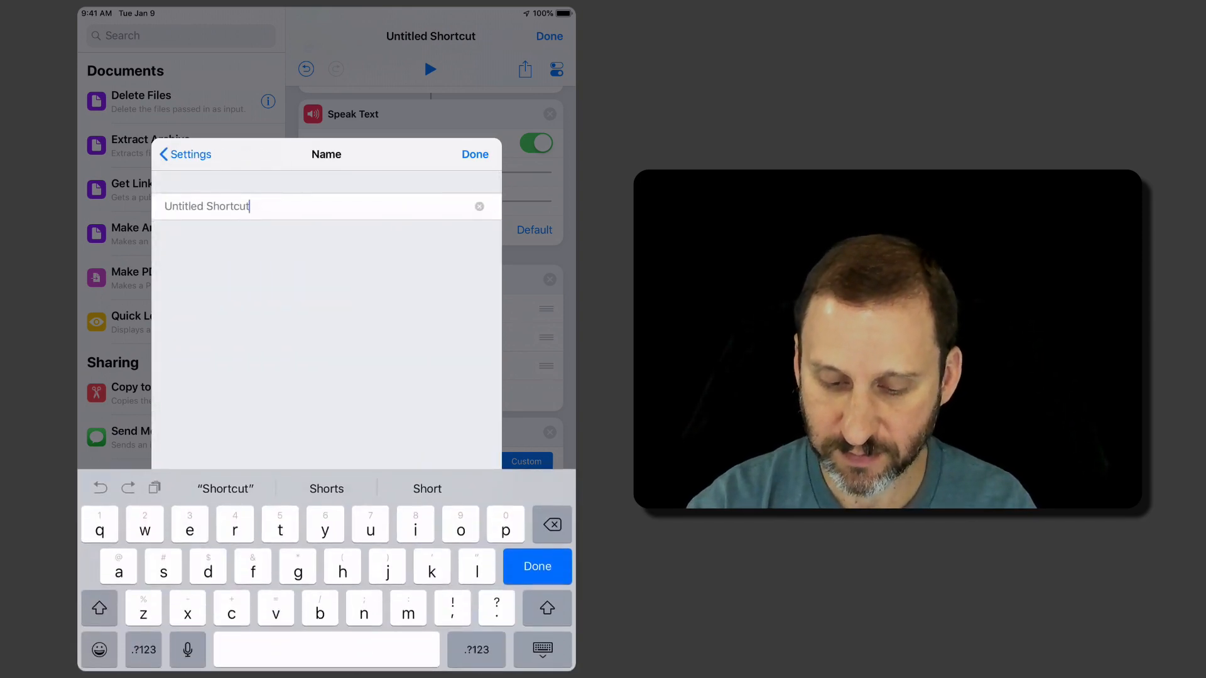
text(Ma)
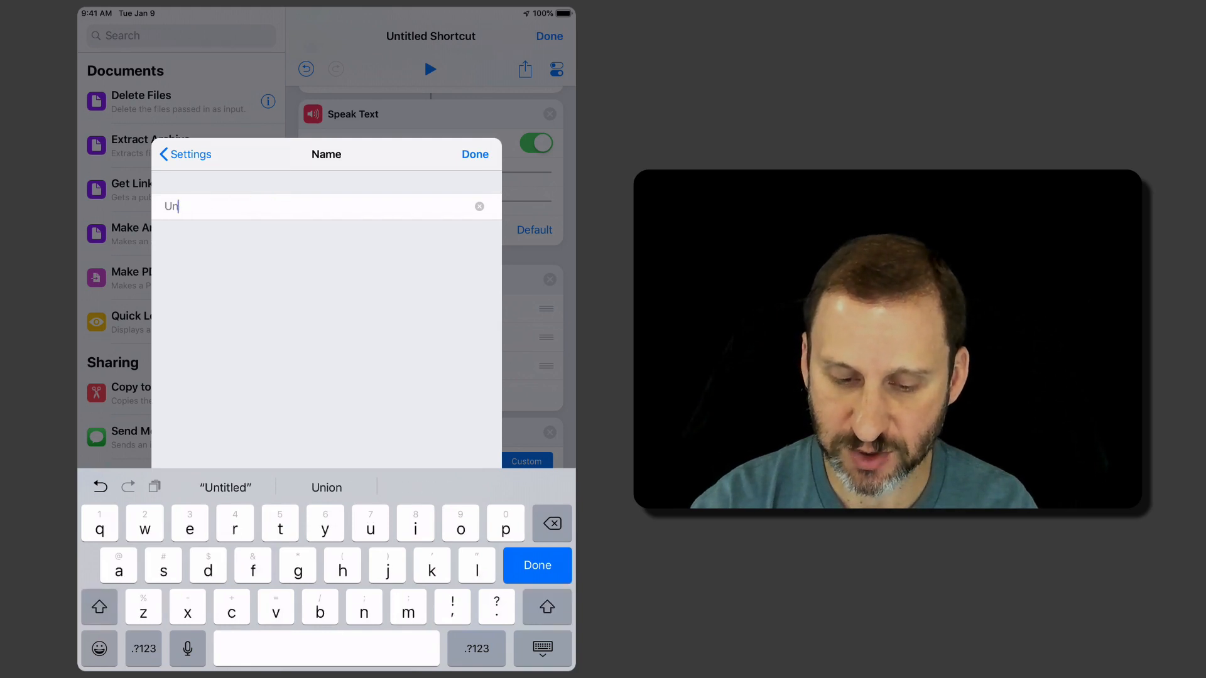
text(Magic 8)
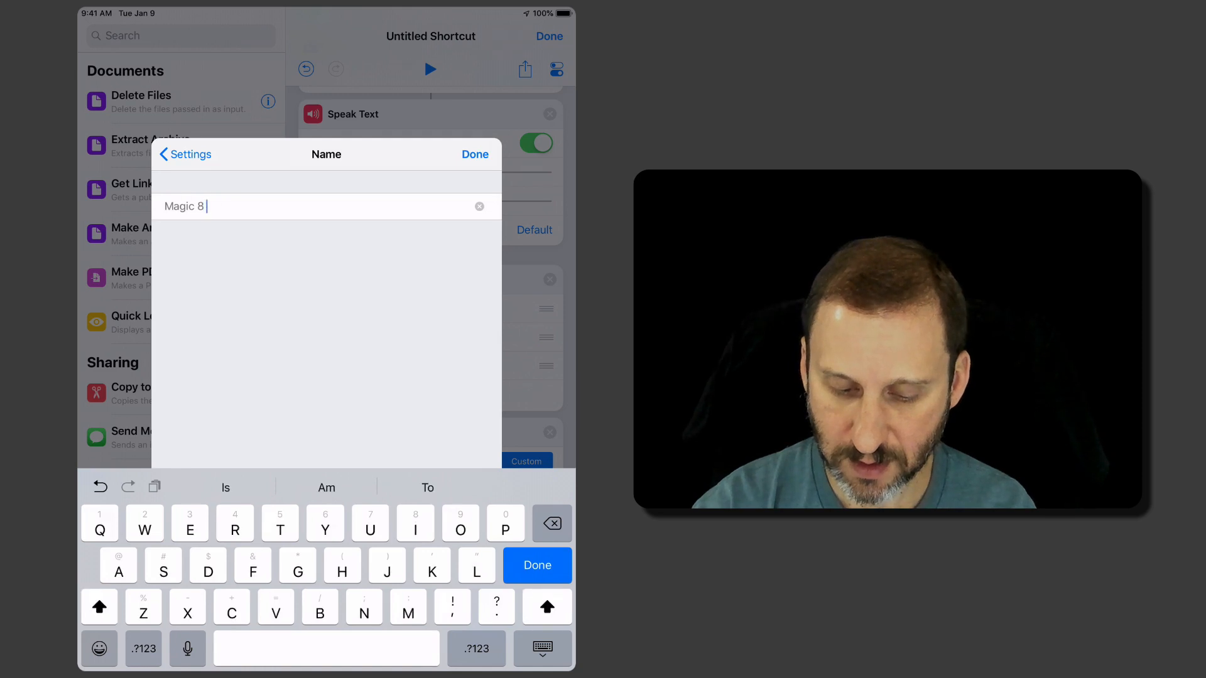
text(Ball)
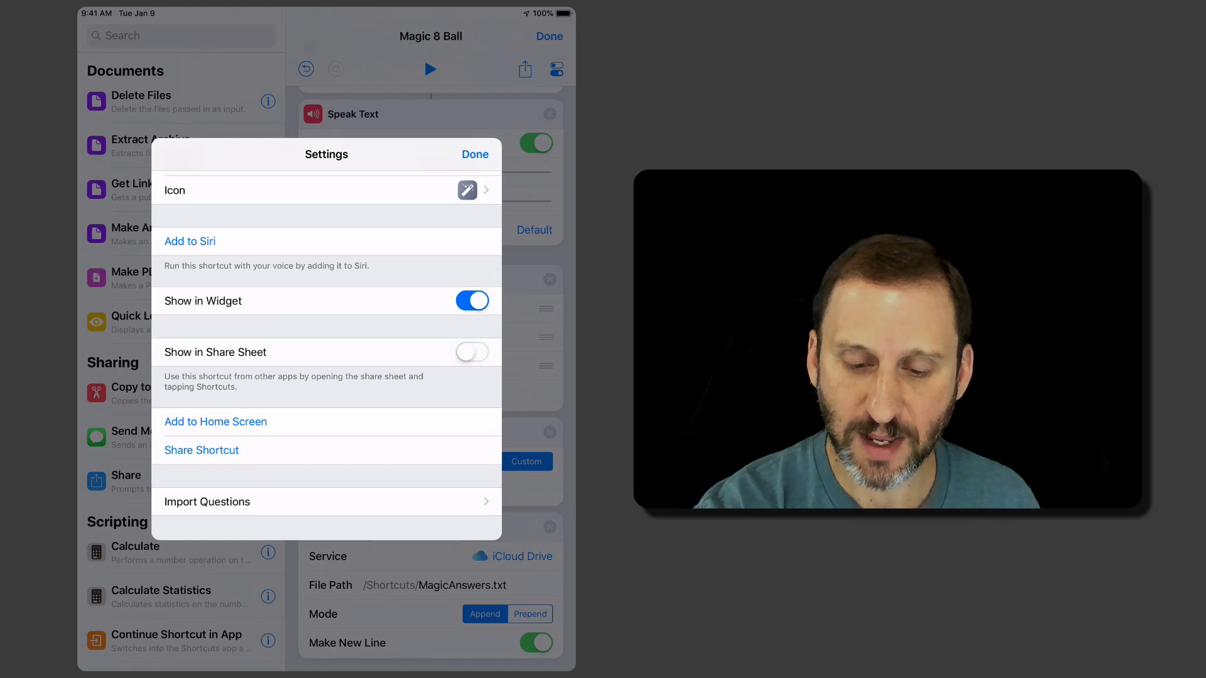
Record 'Magic 8 Ball' as the shortcut's Siri phrase and invoke it by voice
click(189, 241)
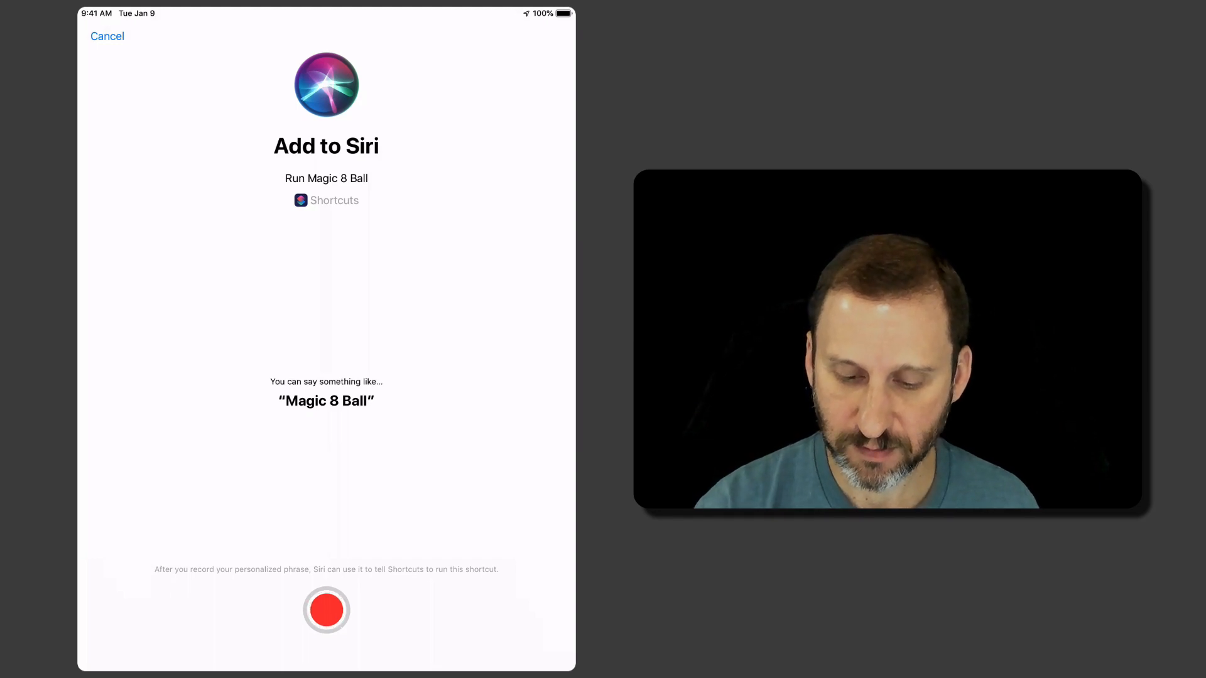
click(326, 610)
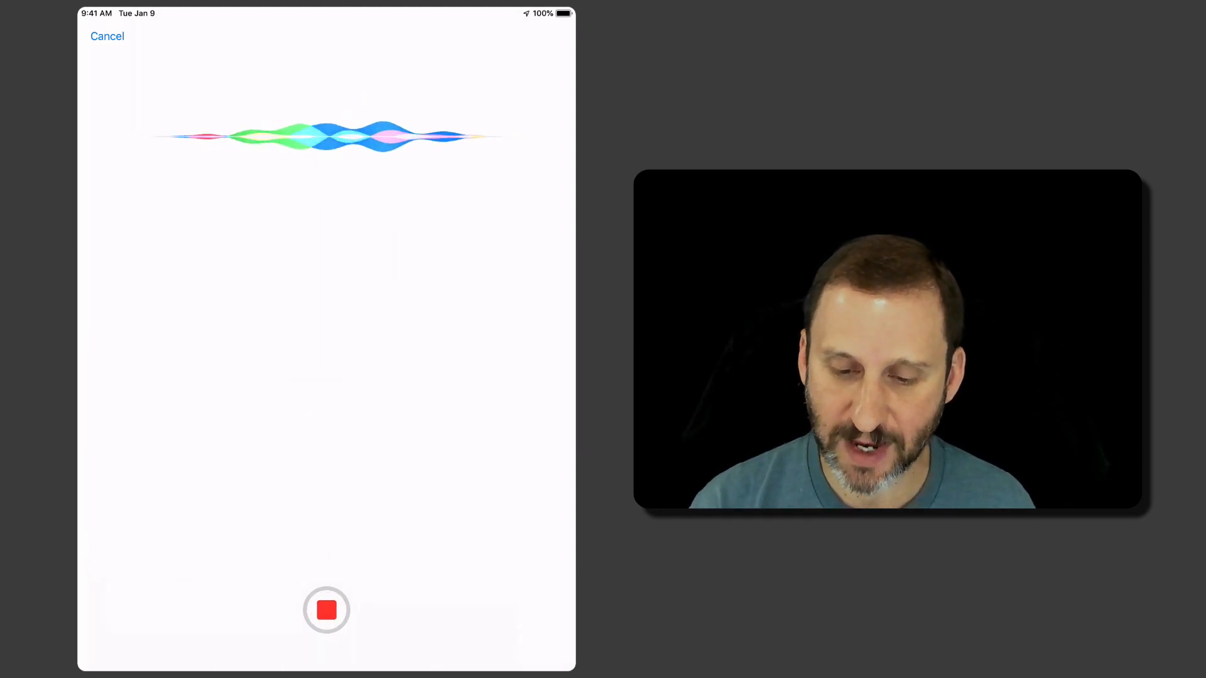
click(326, 610)
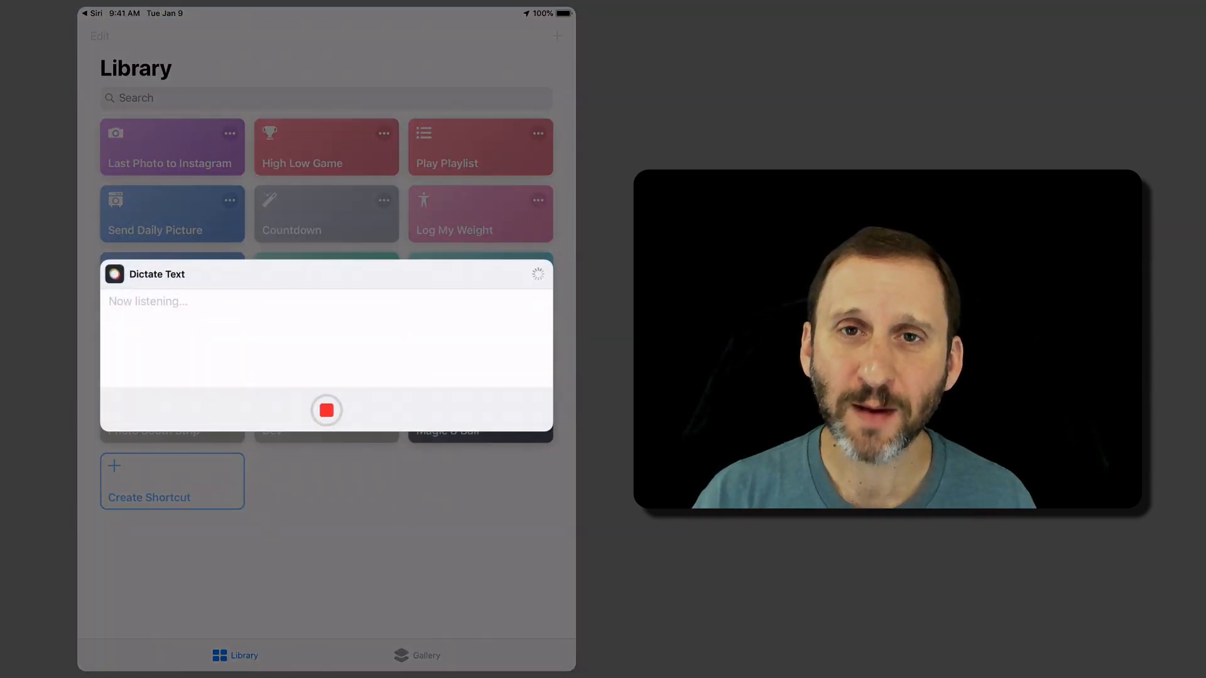
Ask 'Should I buy a new MacBook this year?' and verify MagicAnswers shows it with 'Probably'
text(Should I buy a new MacBook)
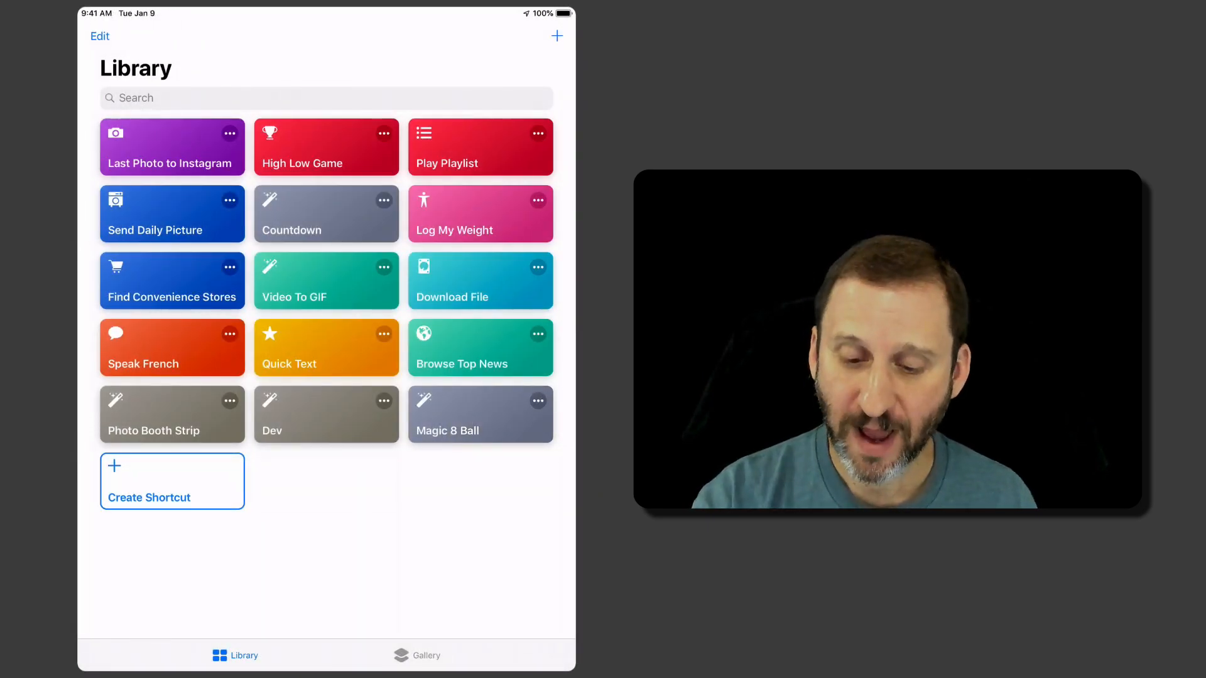
key(Home)
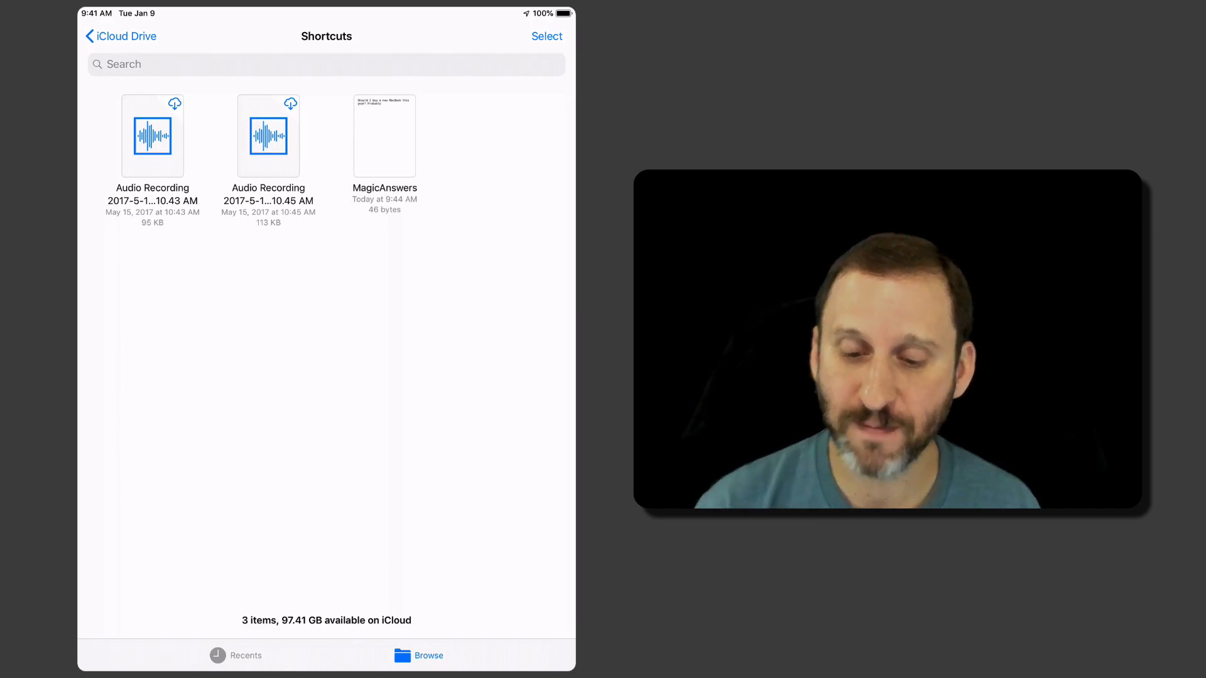
click(384, 135)
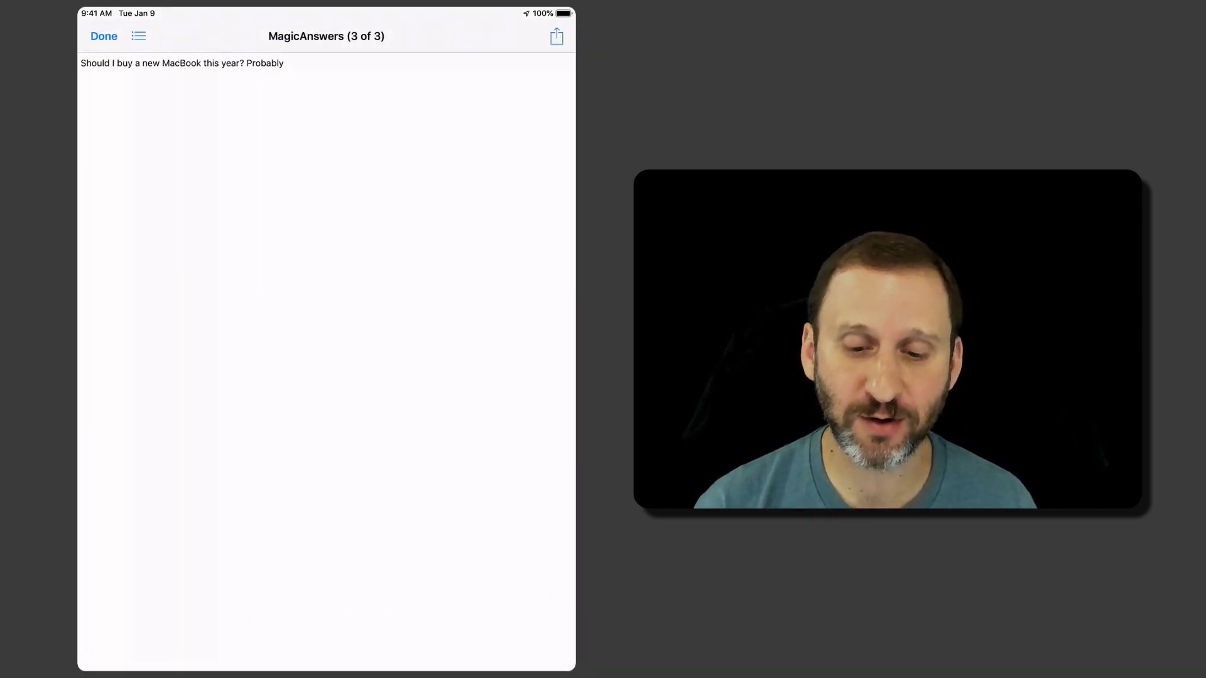